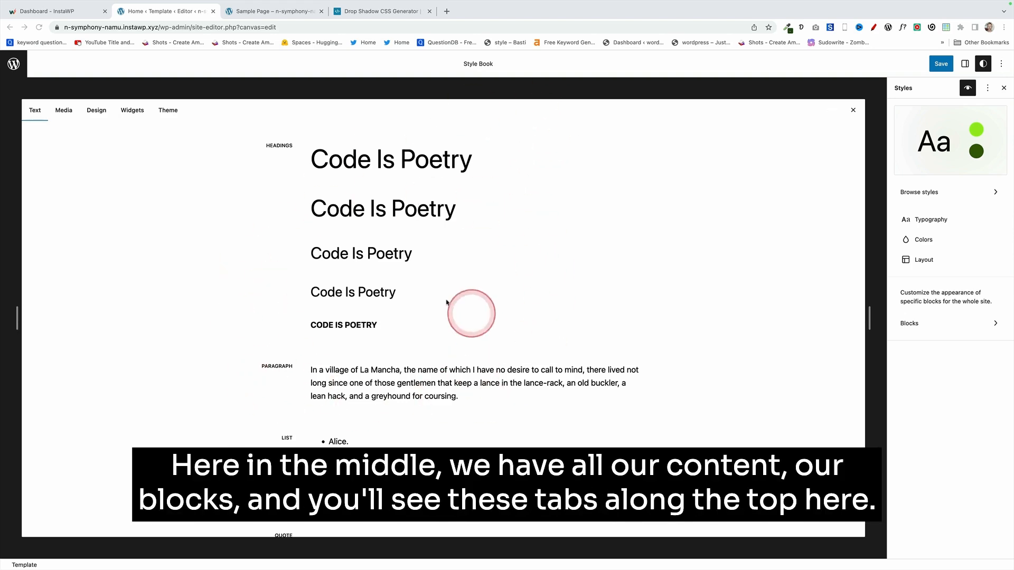
mouse_move(50, 135)
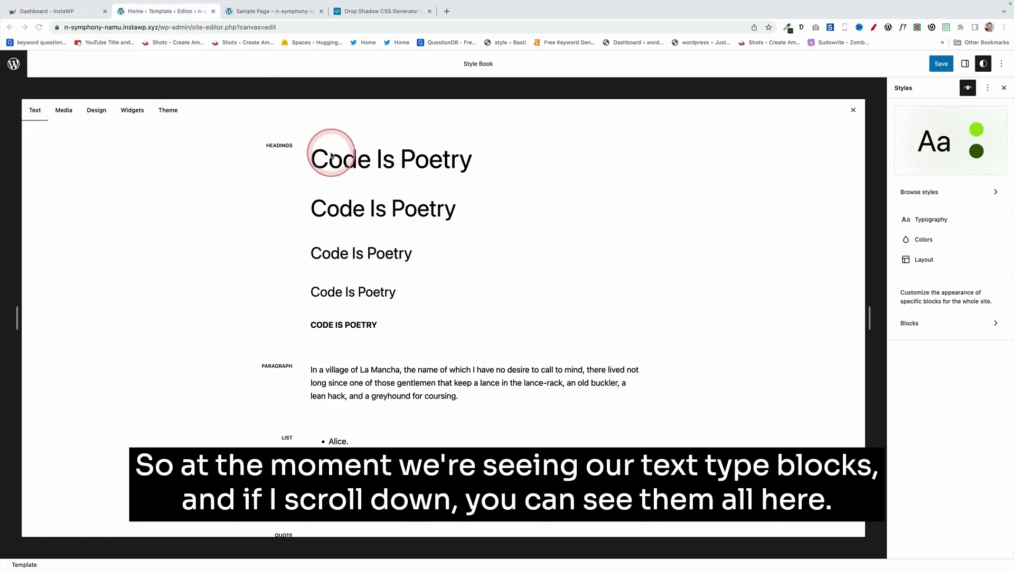
Step: Set the Headings typography to the Dela Gothic One font
scroll("down", 3)
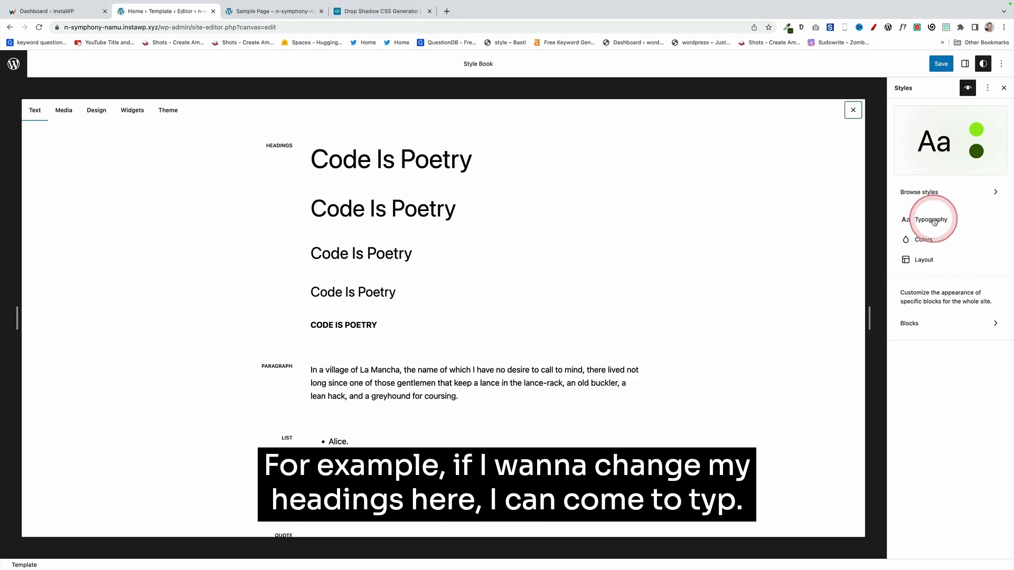
left_click(931, 220)
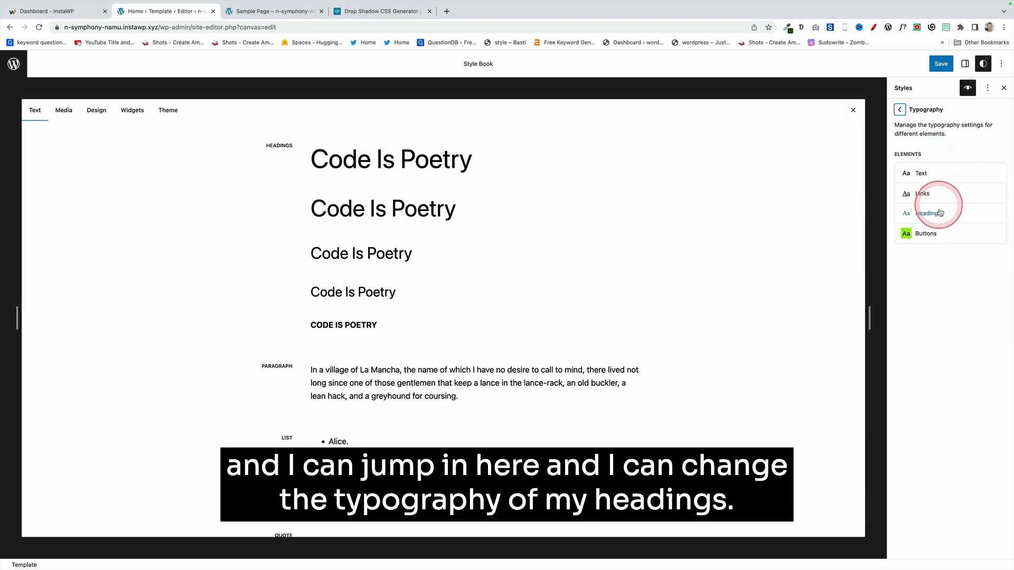
left_click(925, 214)
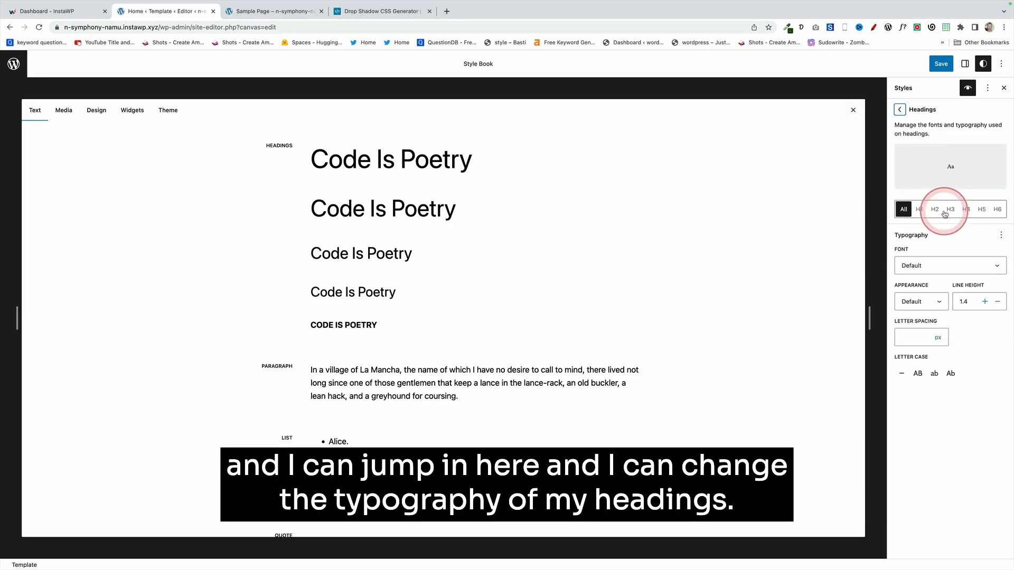
left_click(949, 266)
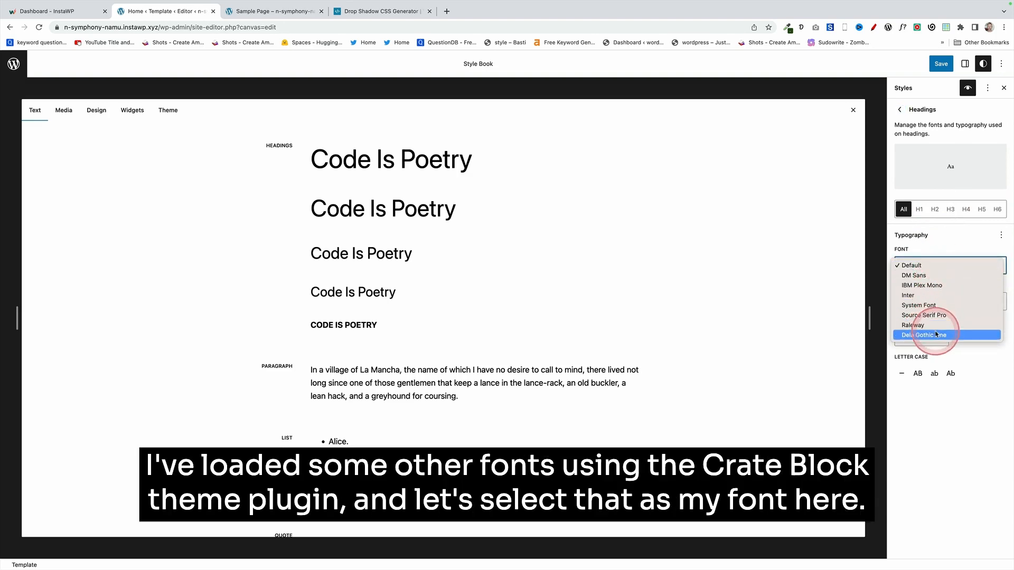
left_click(933, 335)
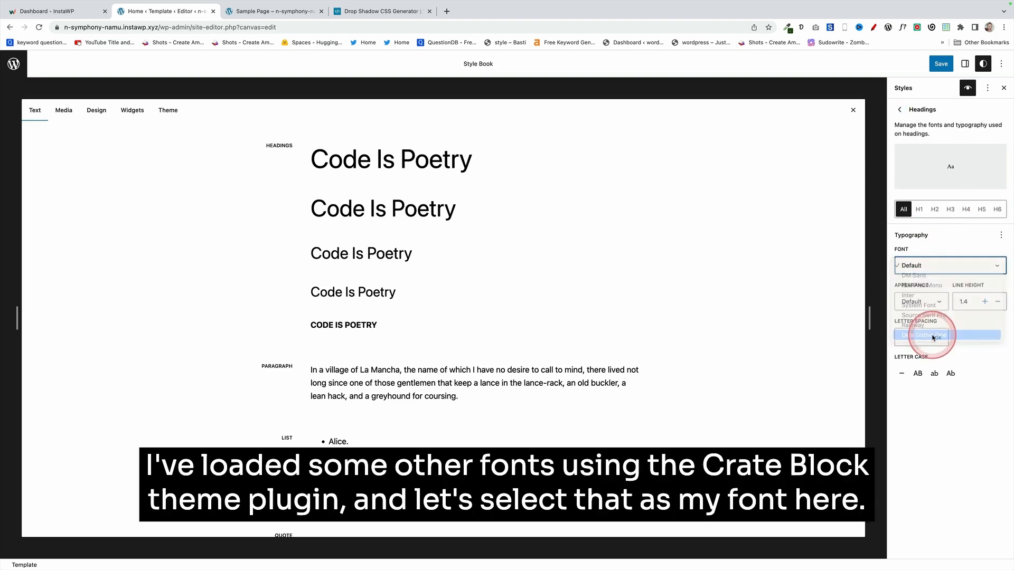
left_click(923, 335)
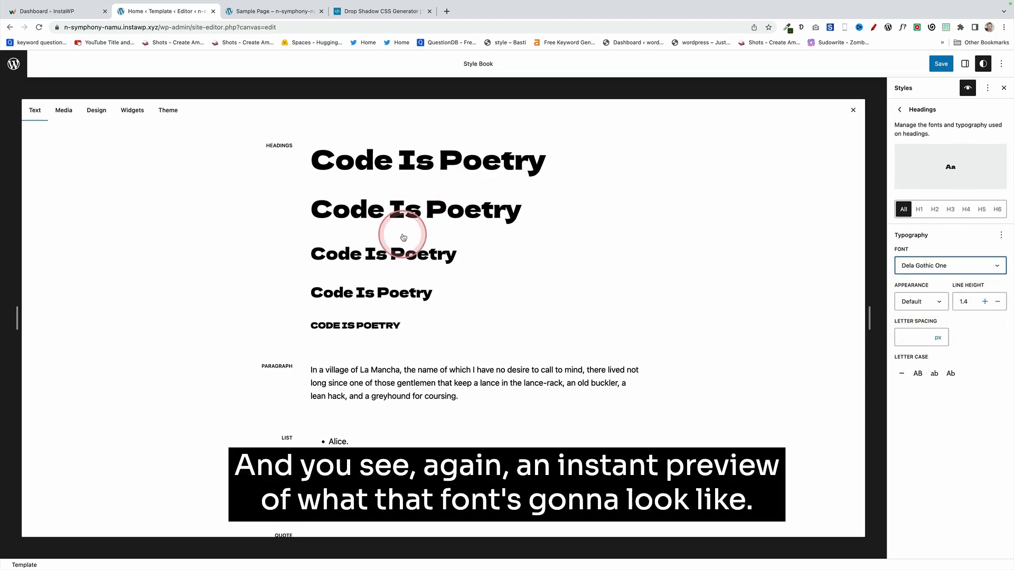
Step: Widen the heading letter spacing to 1
left_click(914, 338)
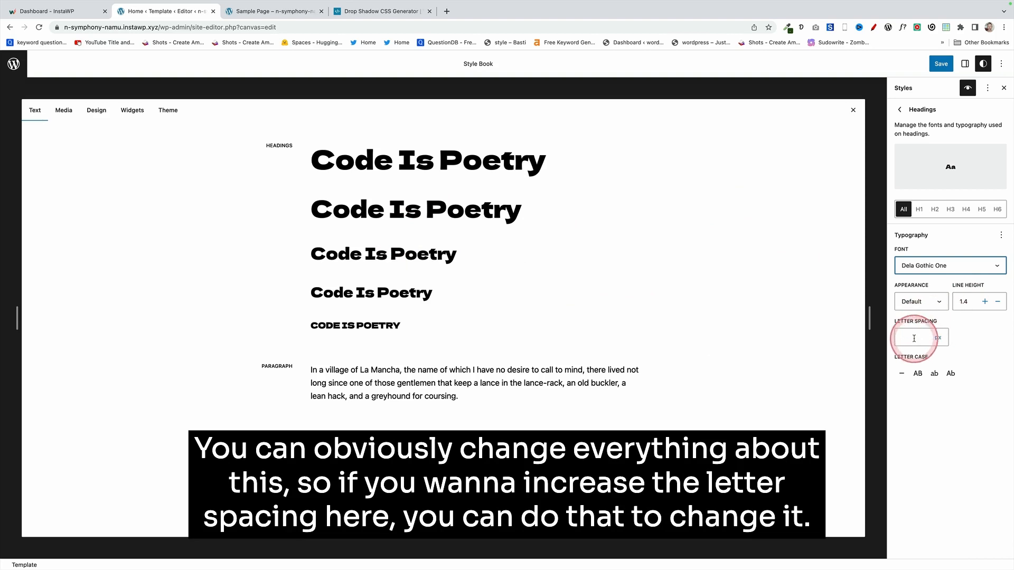
type("1")
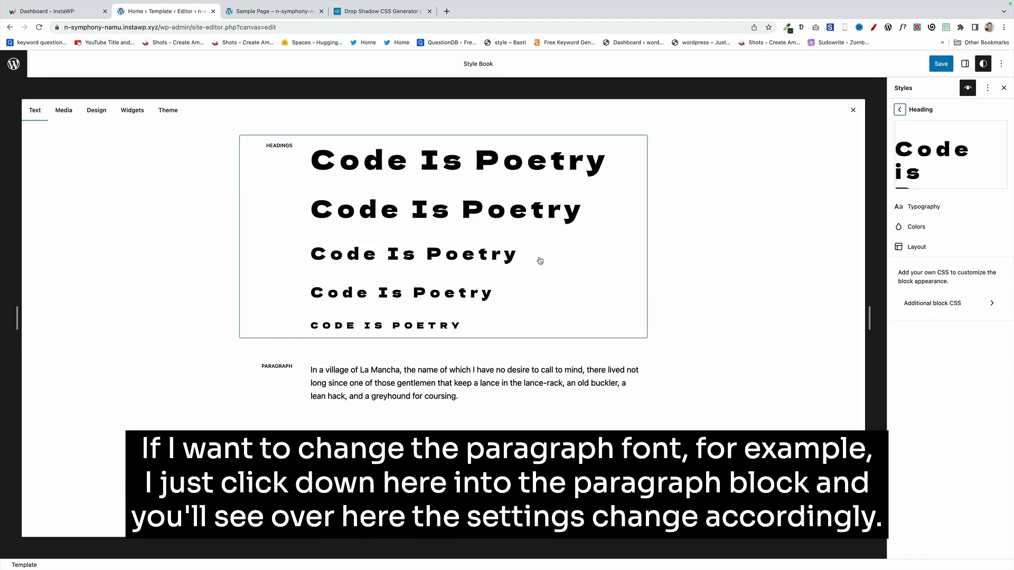
Step: Select the paragraph example and set its font to Raleway
left_click(380, 371)
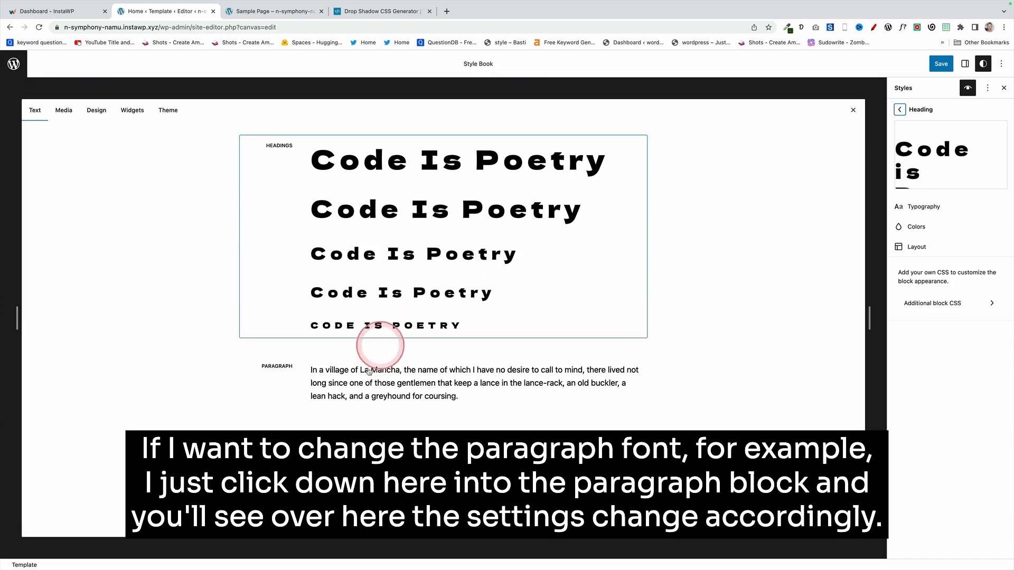
left_click(370, 391)
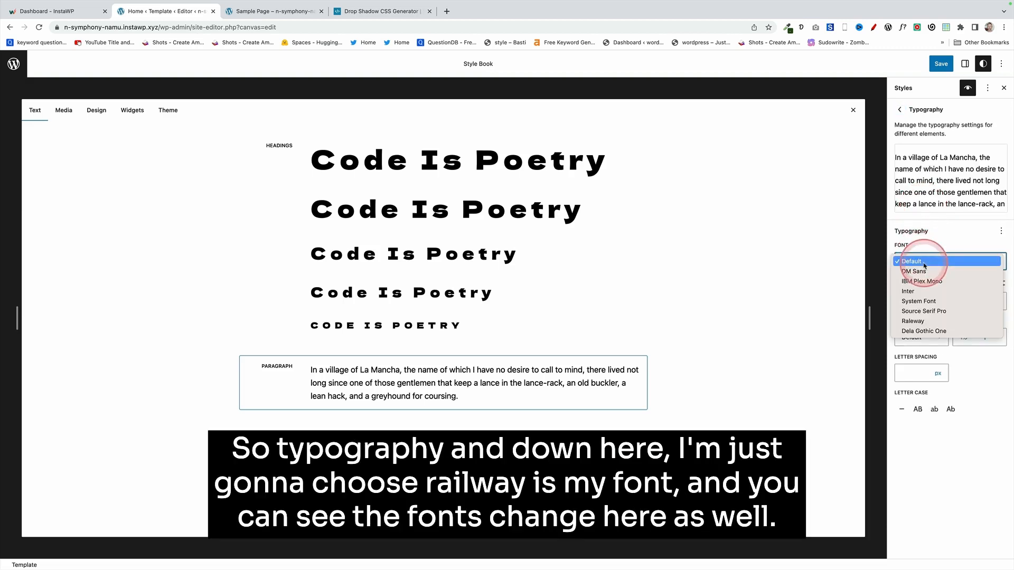
left_click(913, 321)
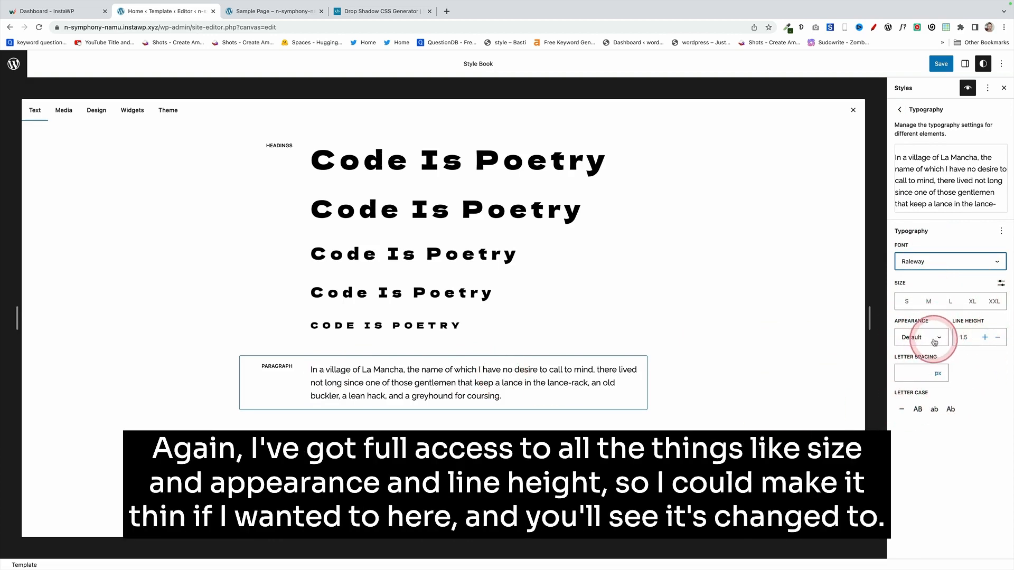
left_click(921, 338)
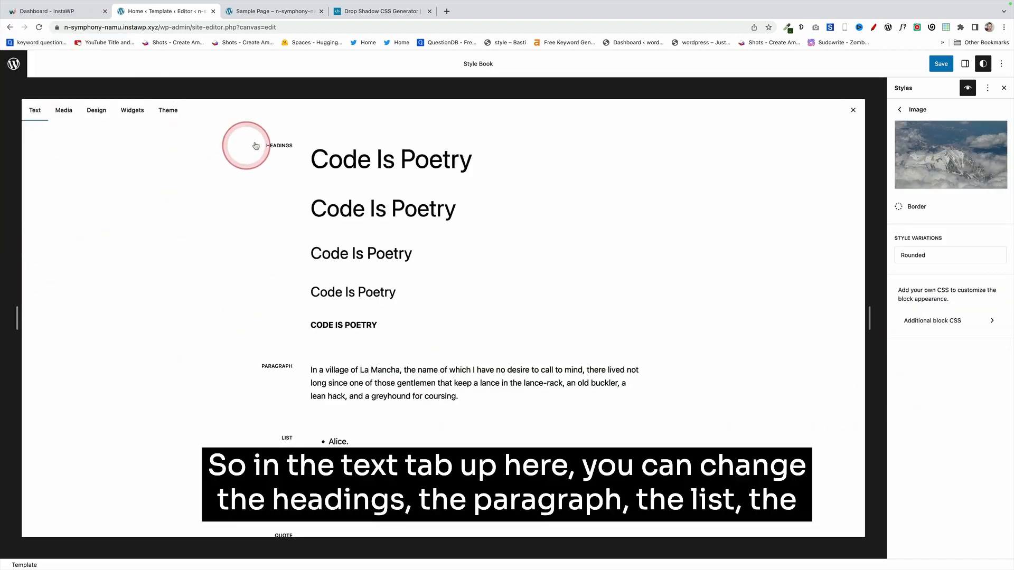
scroll("down", 3)
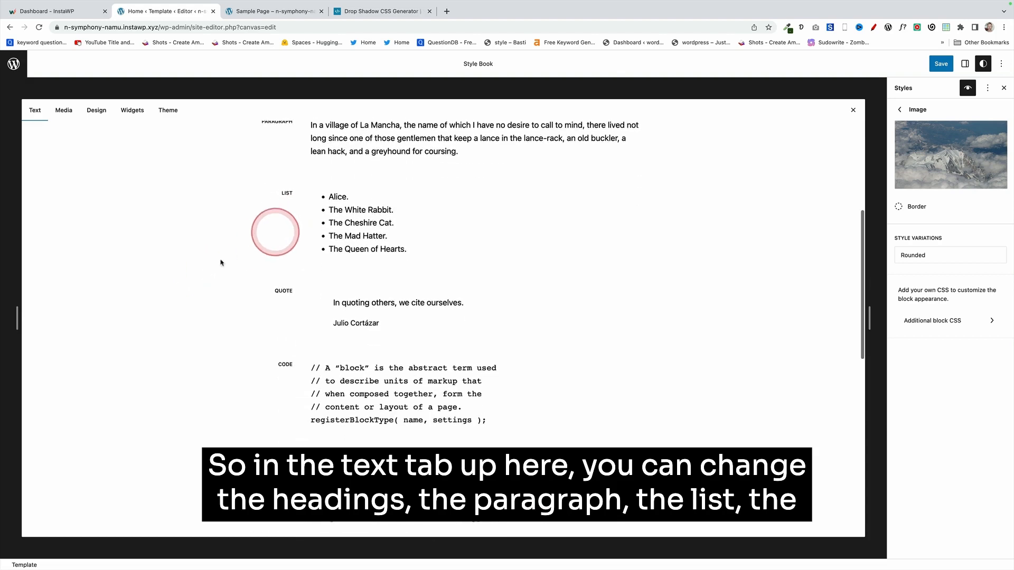
scroll("down", 3)
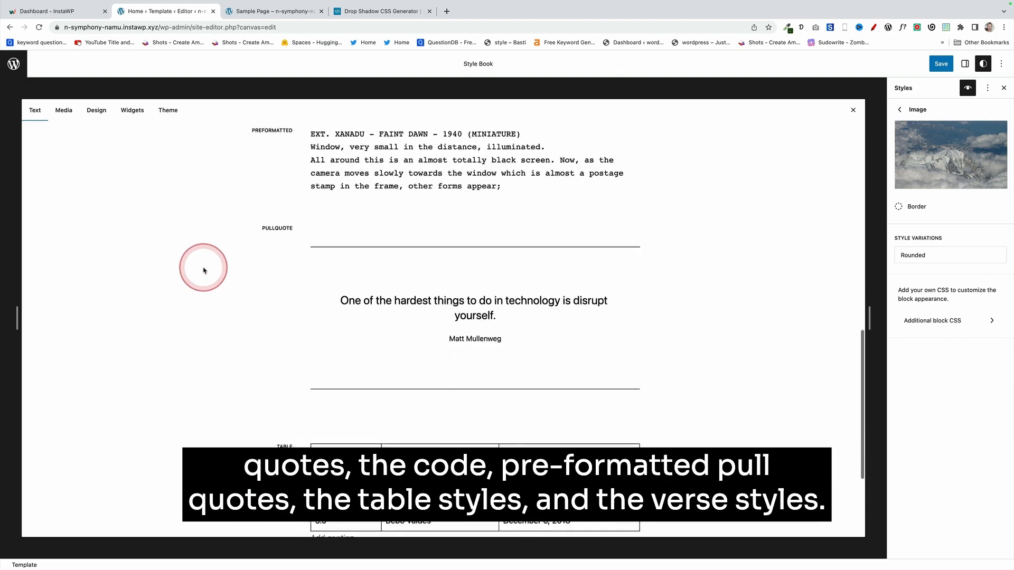
scroll("down", 3)
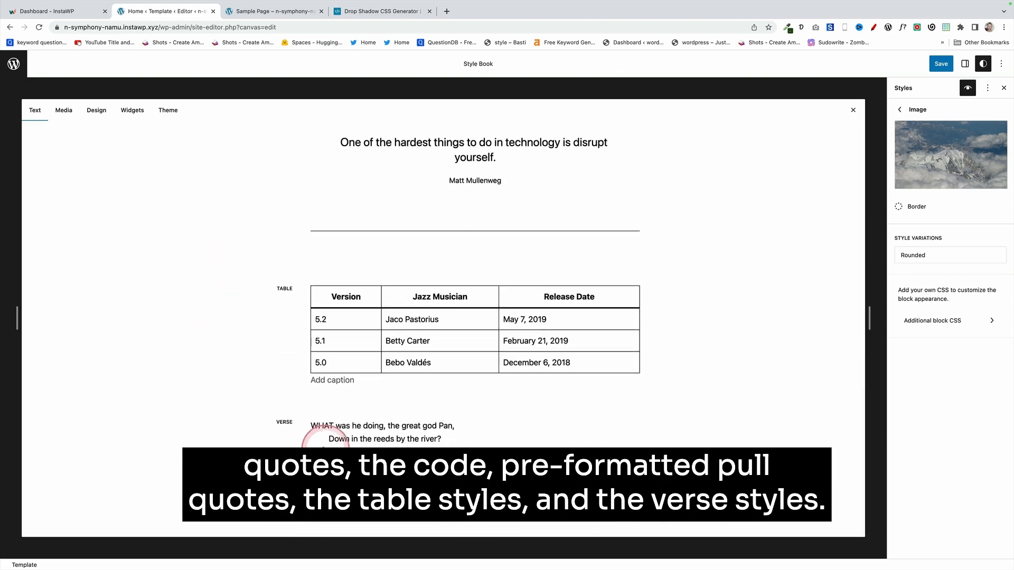
left_click(63, 110)
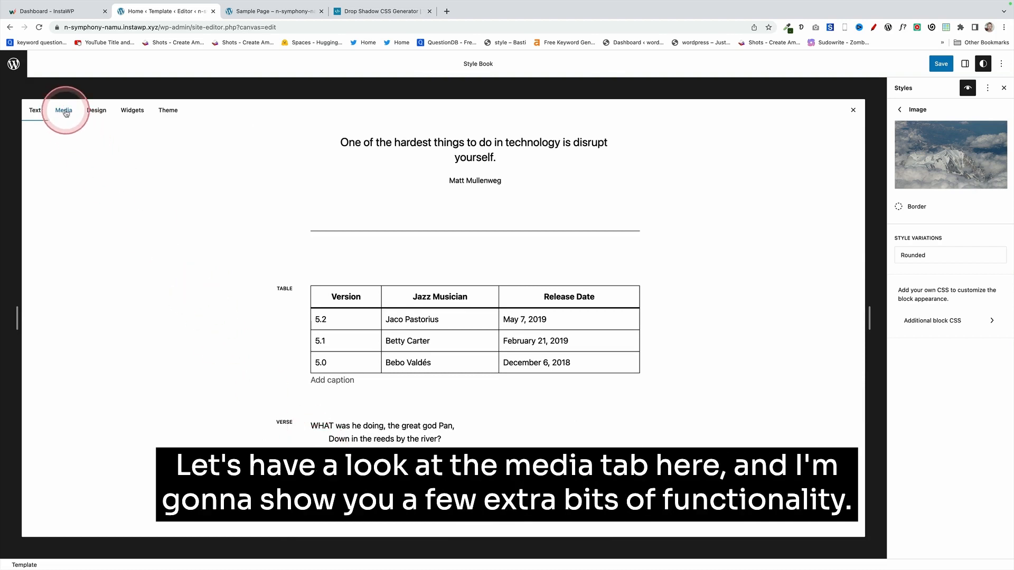
Step: Give the image block a black border widened to 9 px
left_click(63, 110)
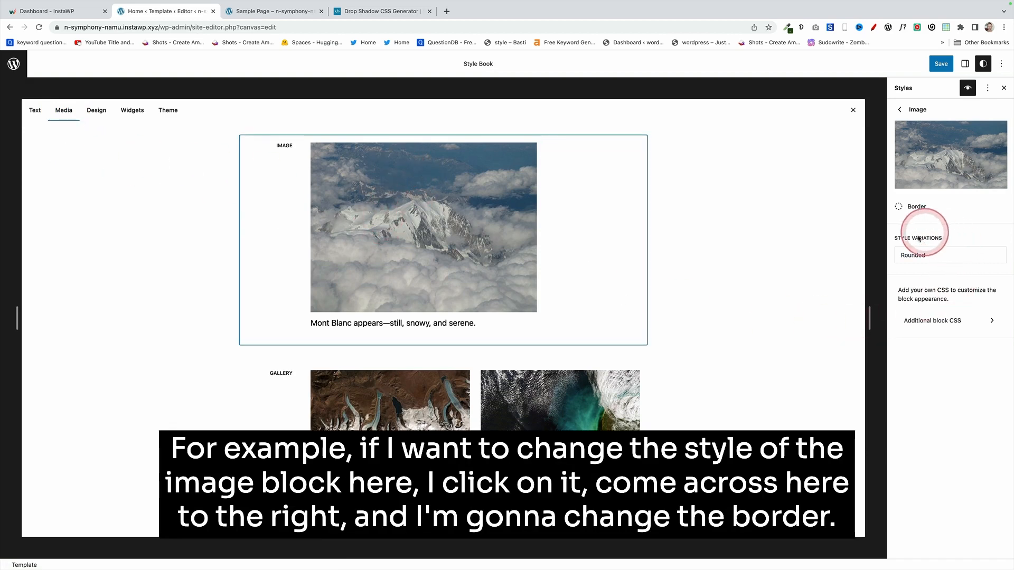
left_click(917, 207)
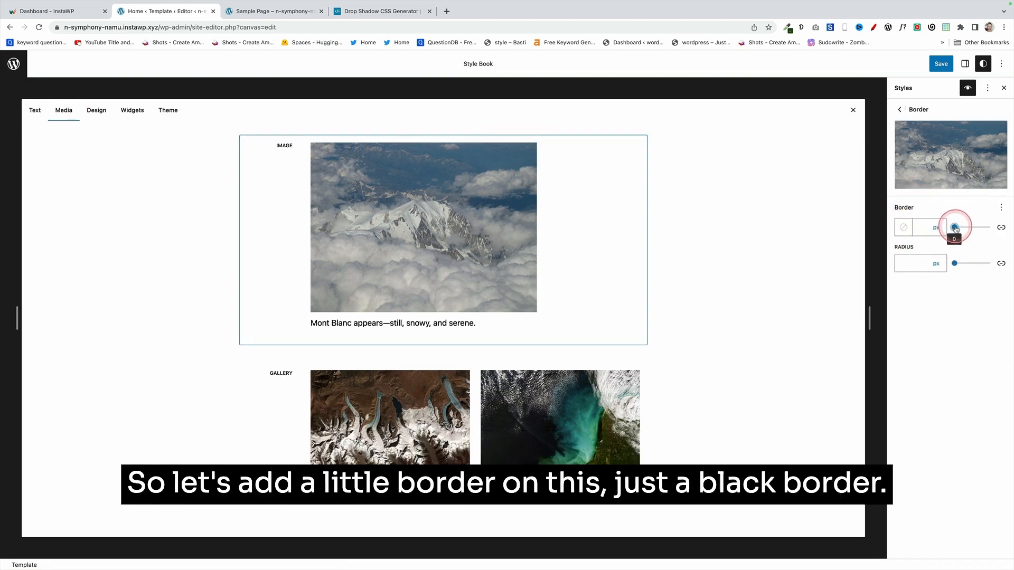
left_click_drag(955, 227, 960, 227)
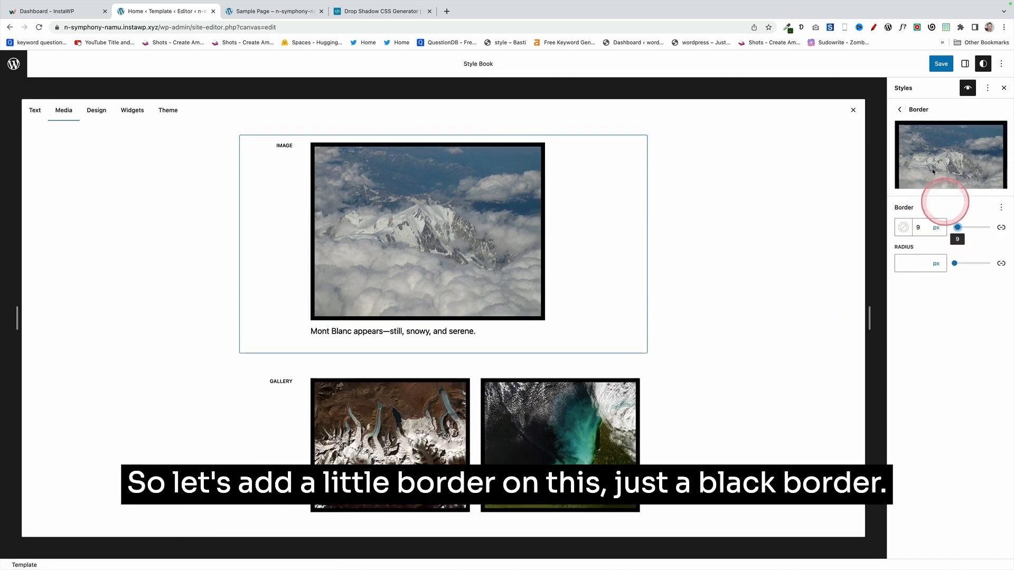
left_click(900, 109)
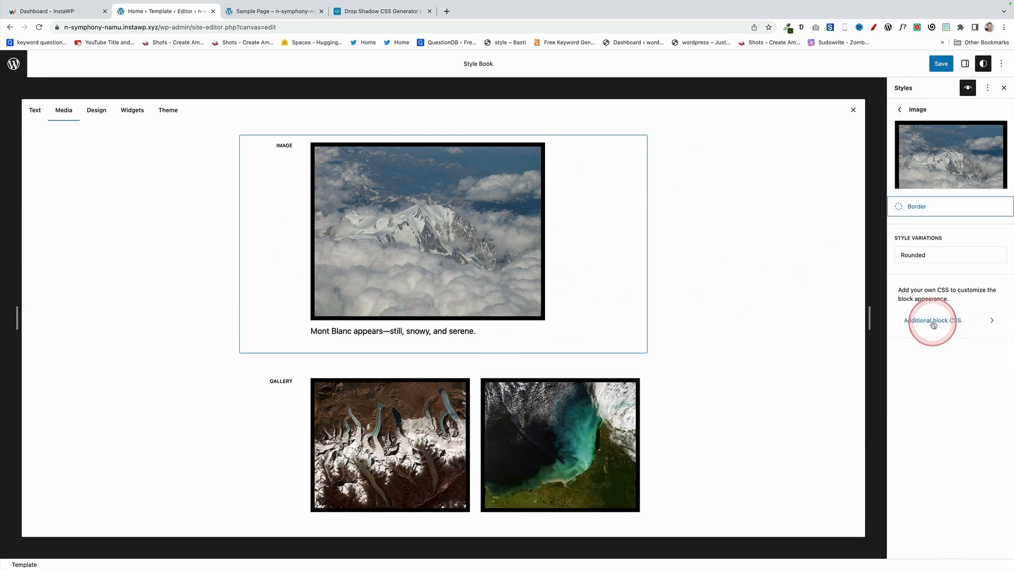
Step: Add custom CSS 'filter: drop-shadow(5px 5px 10px #000);' to image blocks
left_click(933, 321)
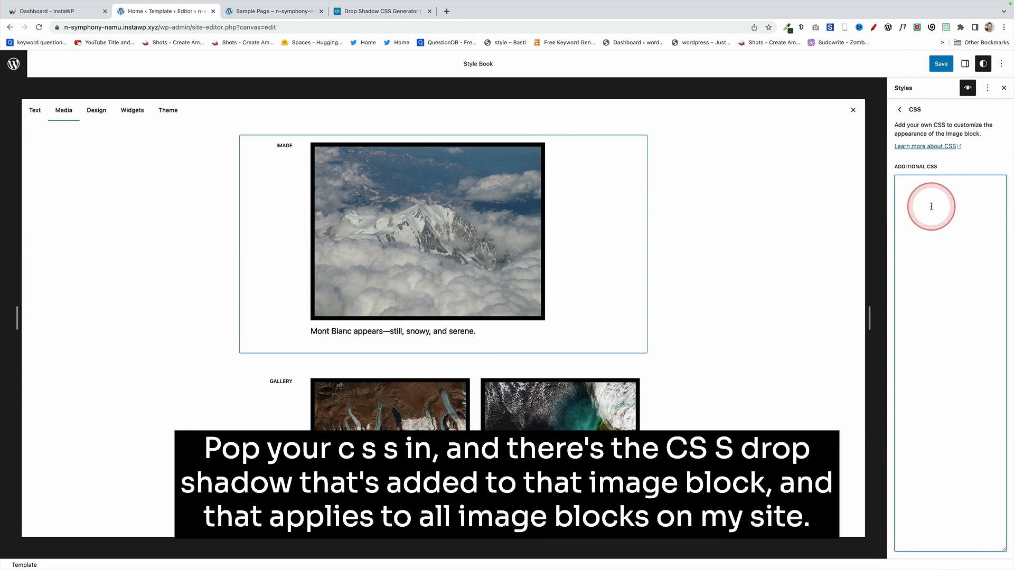
type("filter: drop-shadow(5px 5px 10px #000);")
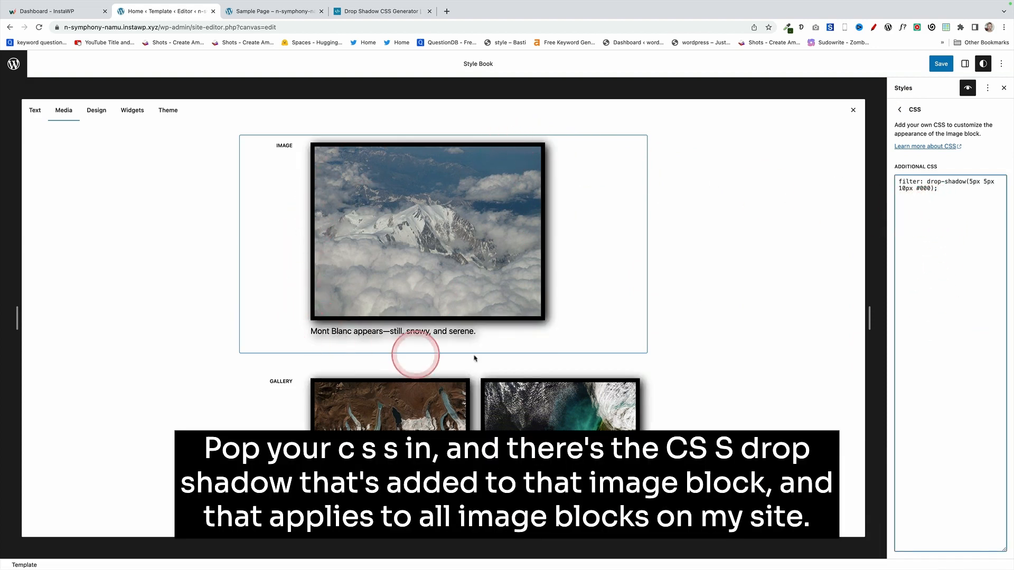
mouse_move(406, 294)
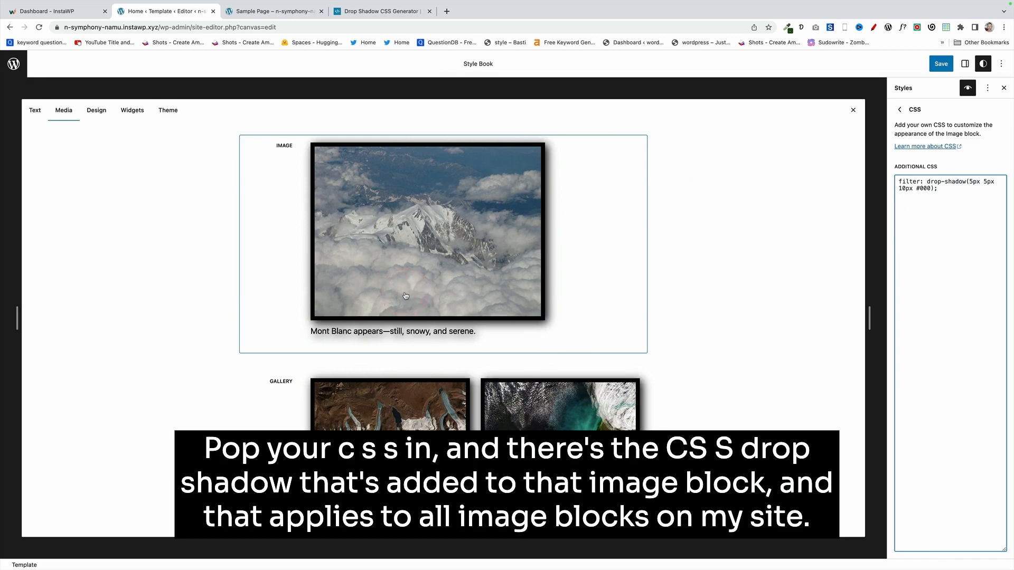
left_click(96, 110)
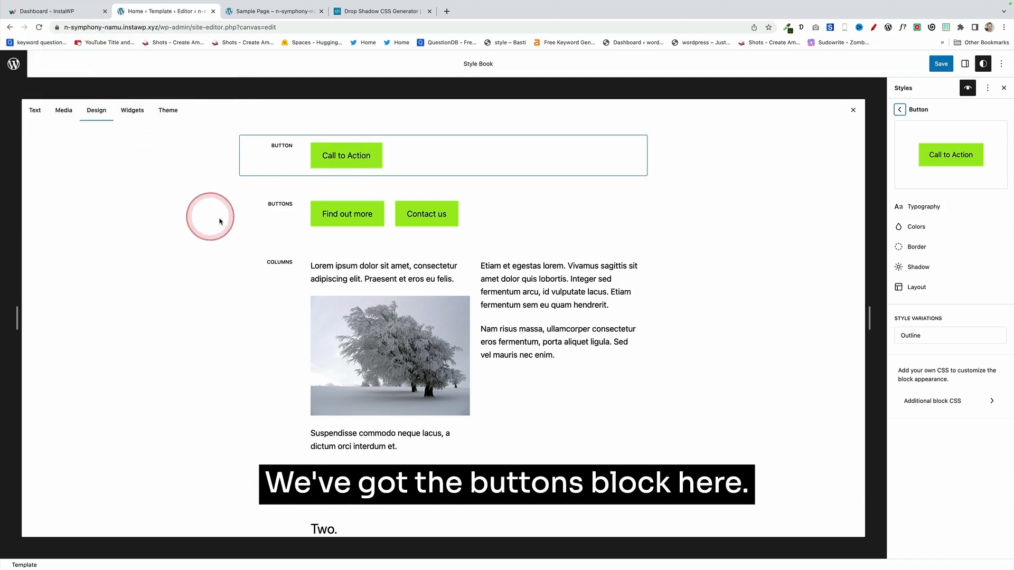
Step: Scroll through the Design tab's block examples around the Button block
scroll("down", 3)
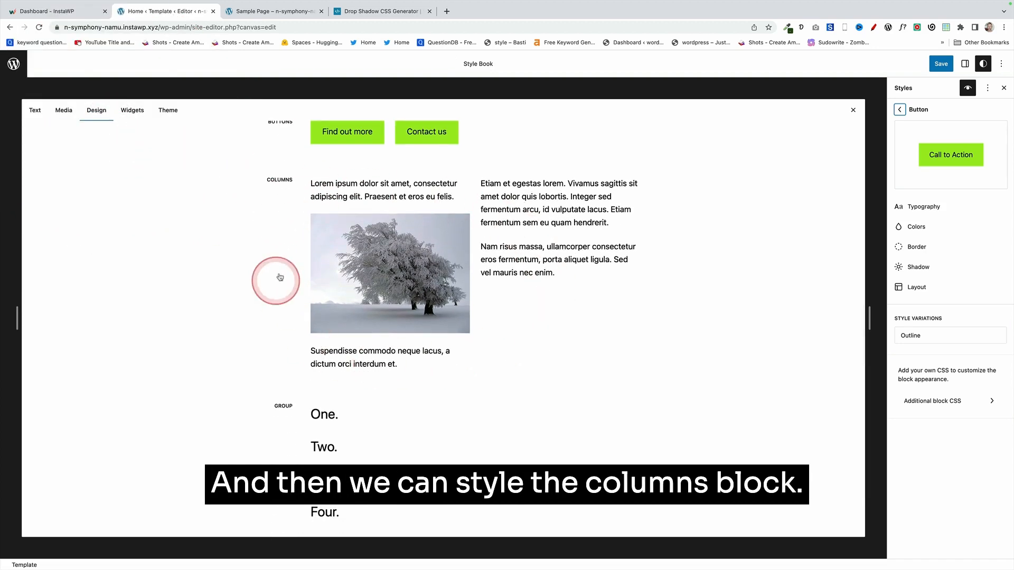
scroll("down", 3)
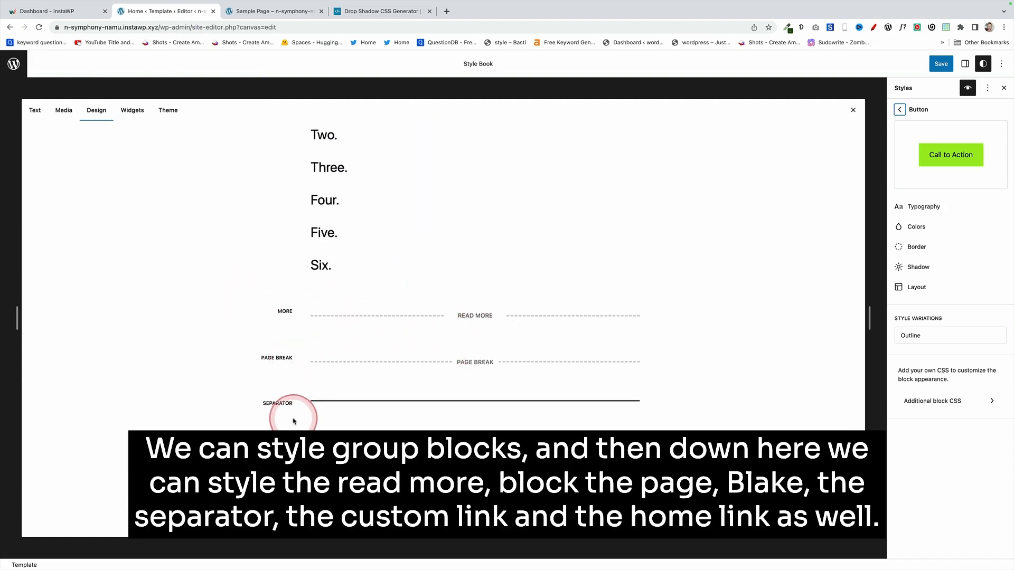
mouse_move(219, 254)
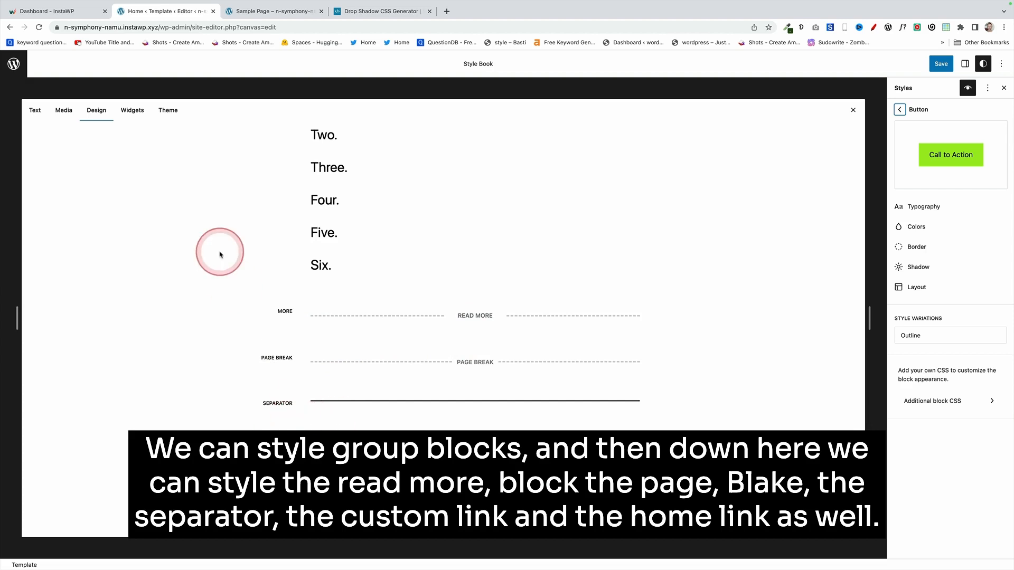
scroll("up", 3)
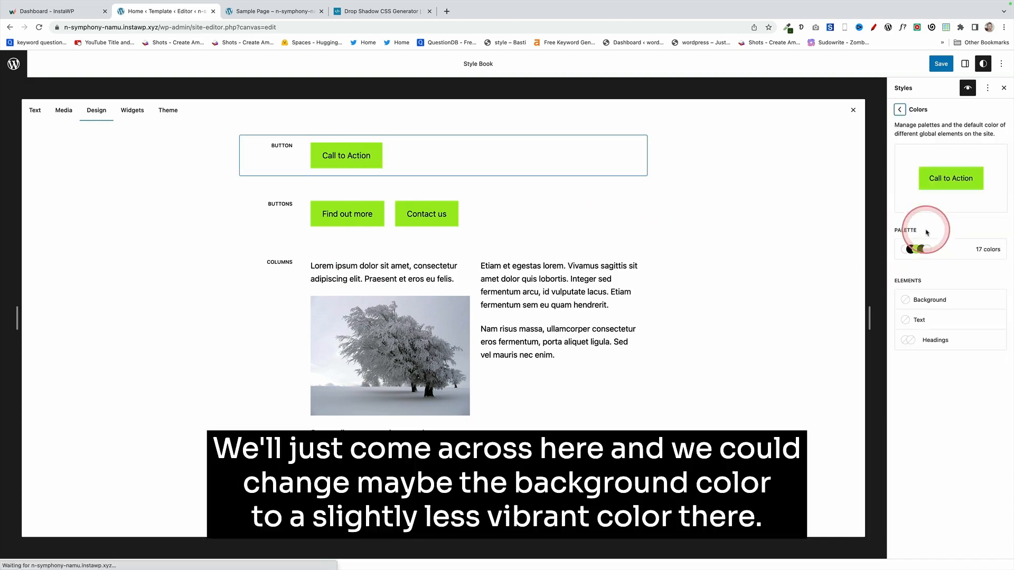
Step: Pick a black background colour for buttons from the Default palette
left_click(930, 300)
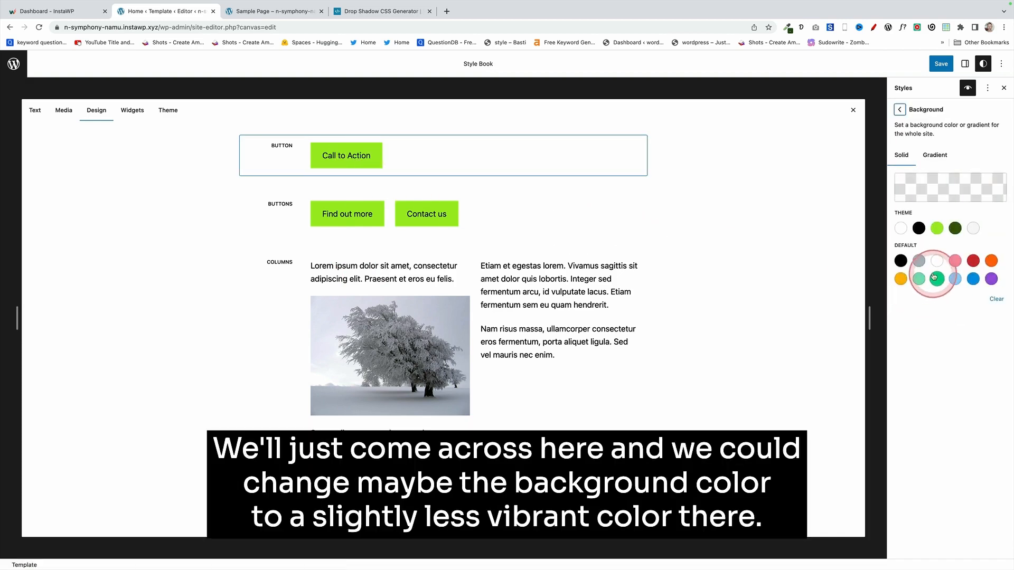
left_click(919, 228)
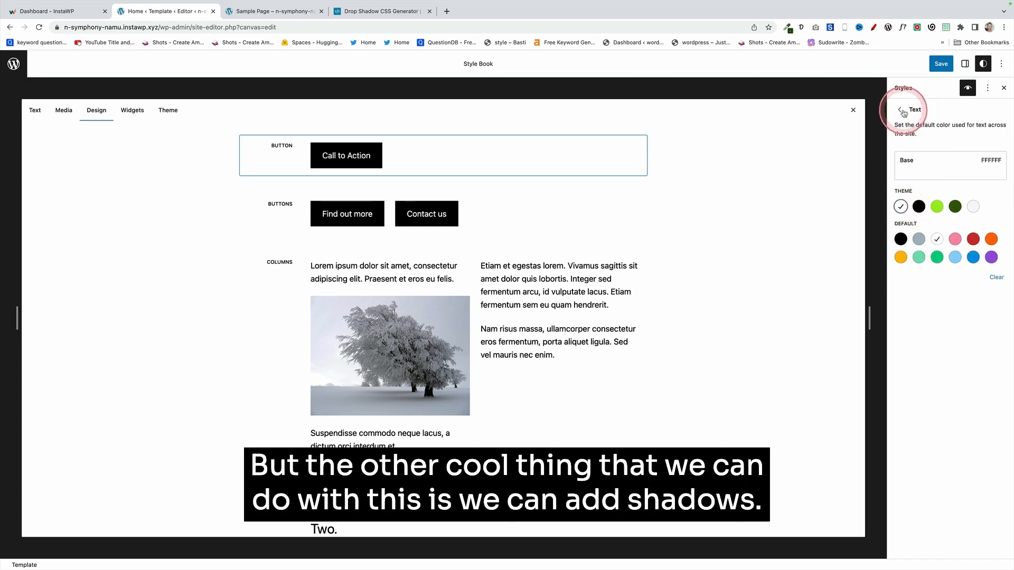
Step: Return to the Button block styles and show its shadow presets
left_click(900, 109)
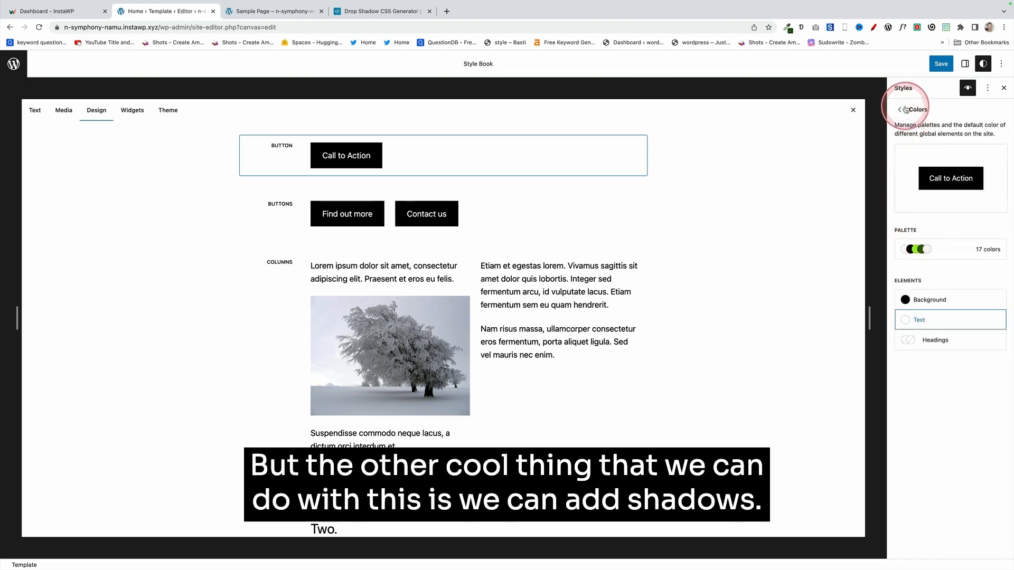
left_click(899, 108)
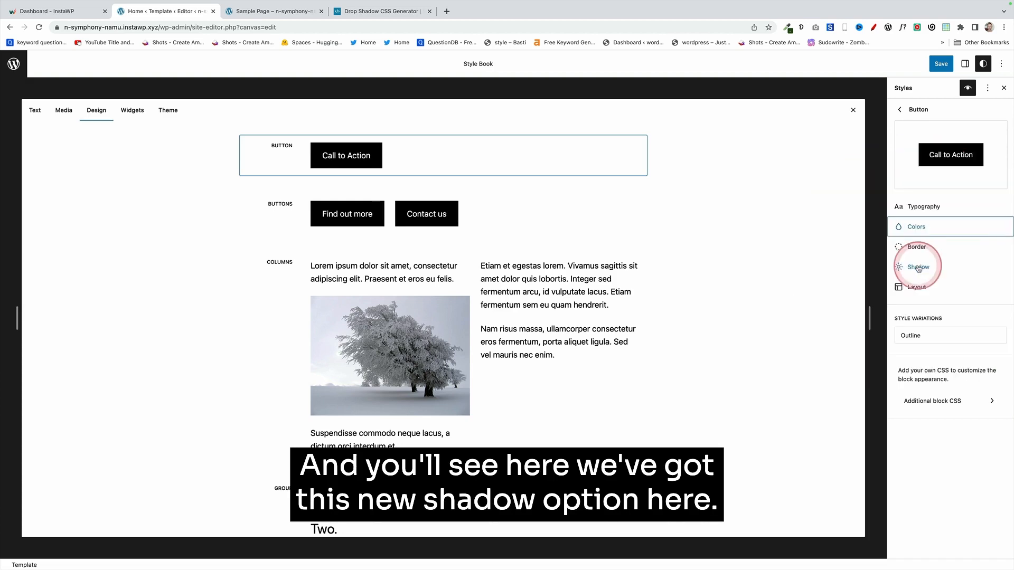
left_click(919, 267)
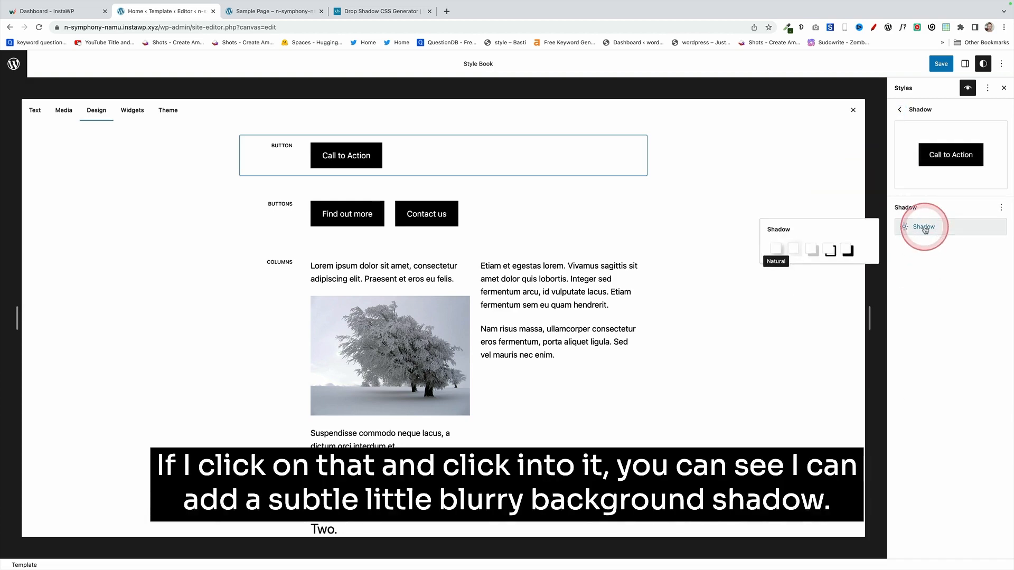
left_click(793, 249)
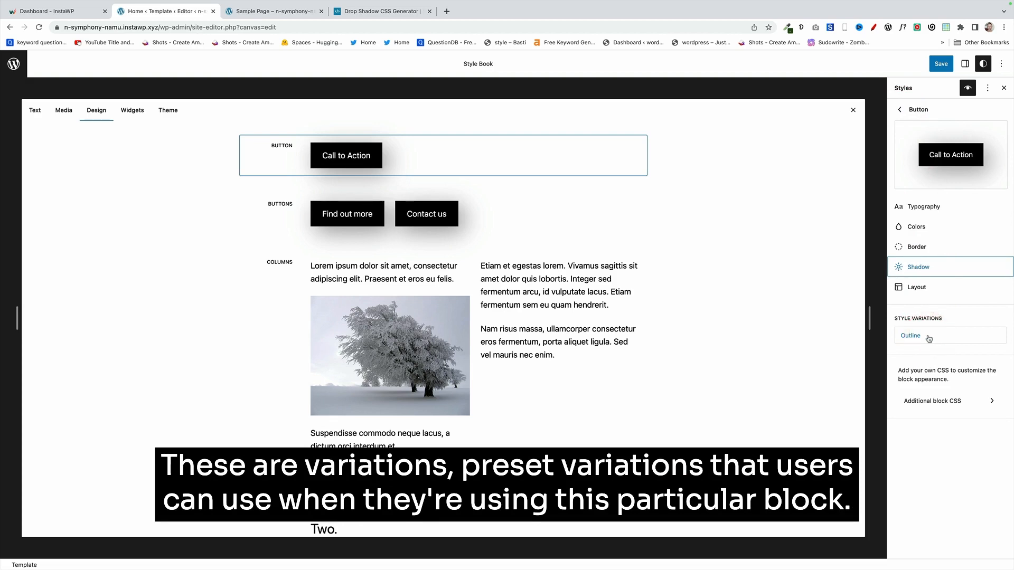
Step: Give the Outline button variation a hard offset shadow preset
left_click(930, 336)
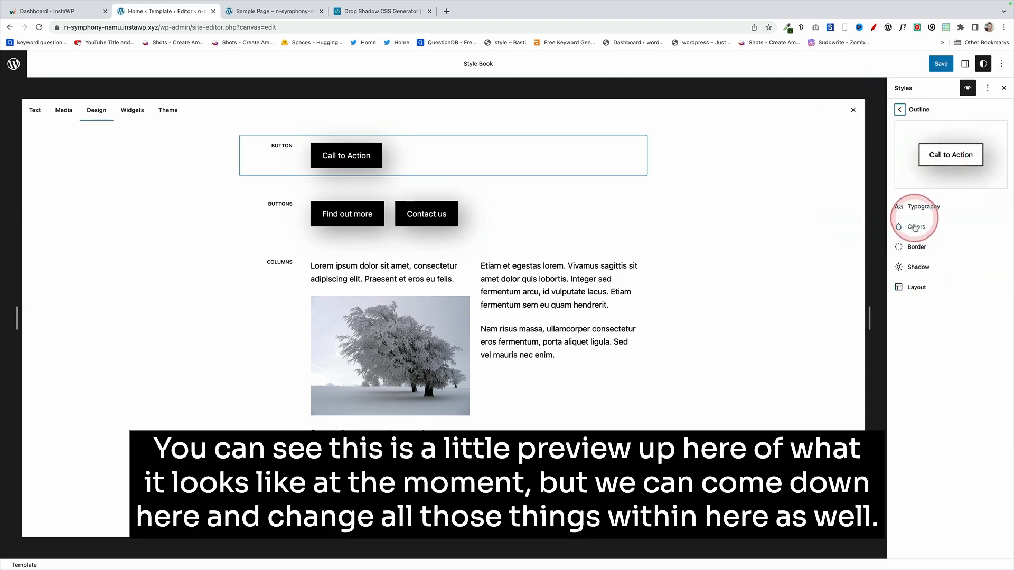
mouse_move(921, 267)
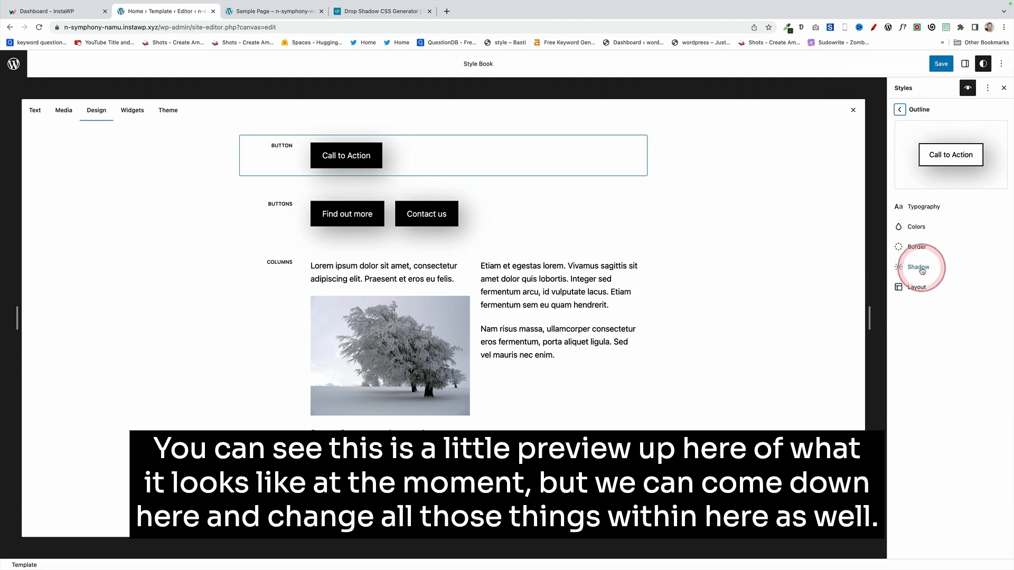
left_click(917, 267)
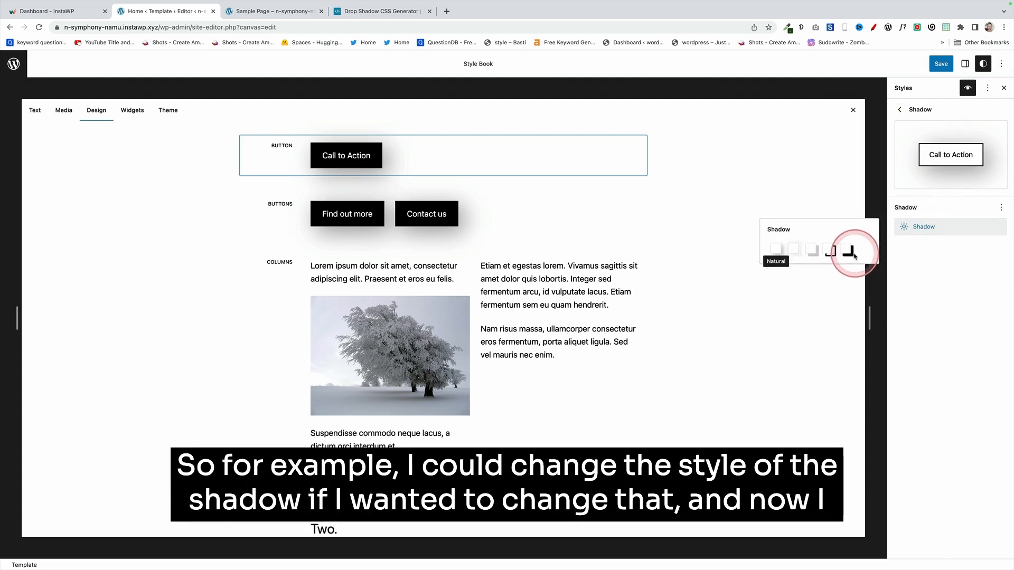
left_click(847, 249)
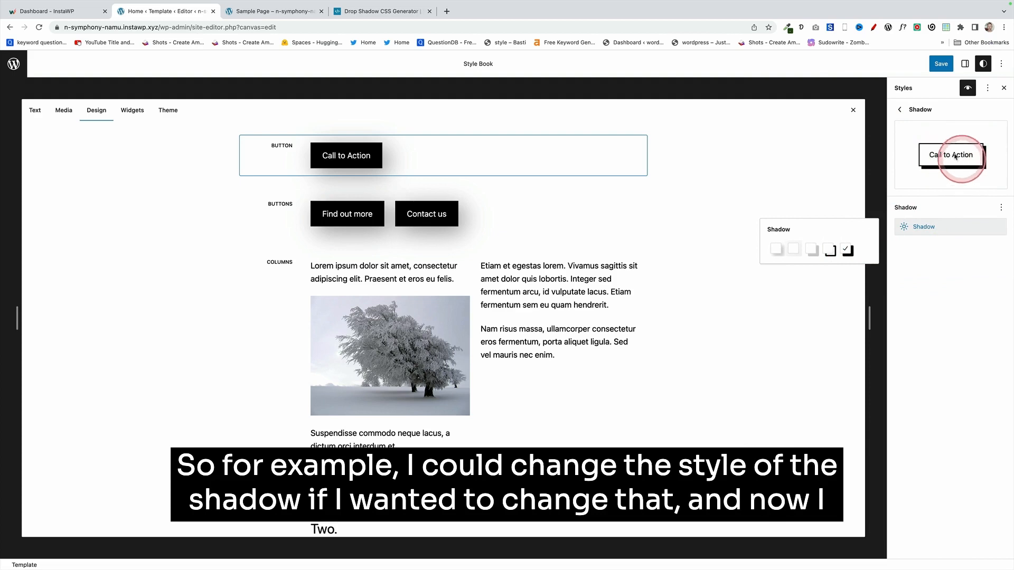
Step: Save the custom global styles
left_click(940, 64)
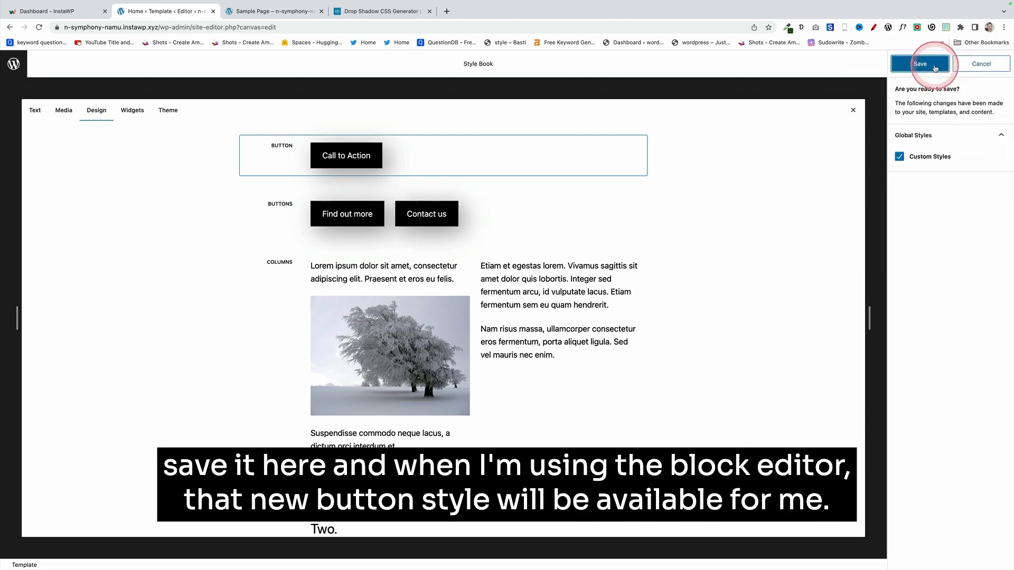
left_click(920, 63)
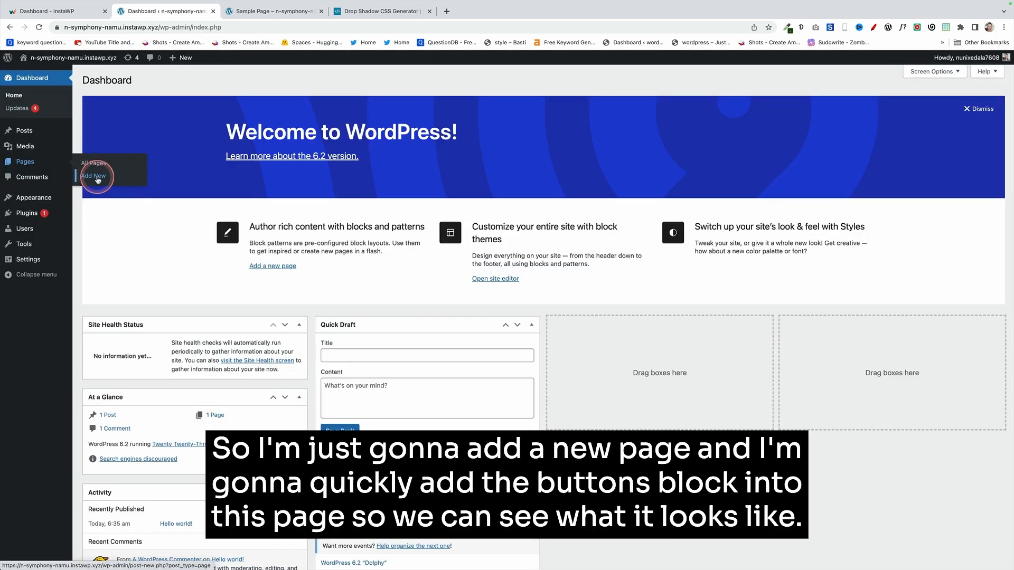
Step: Create a new page and insert a Buttons block
left_click(93, 175)
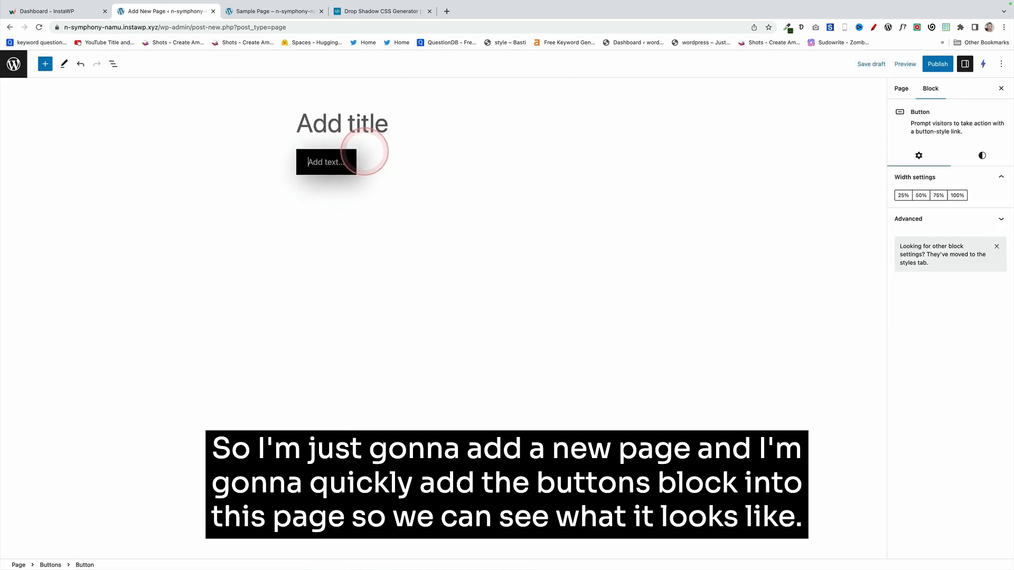
left_click(325, 163)
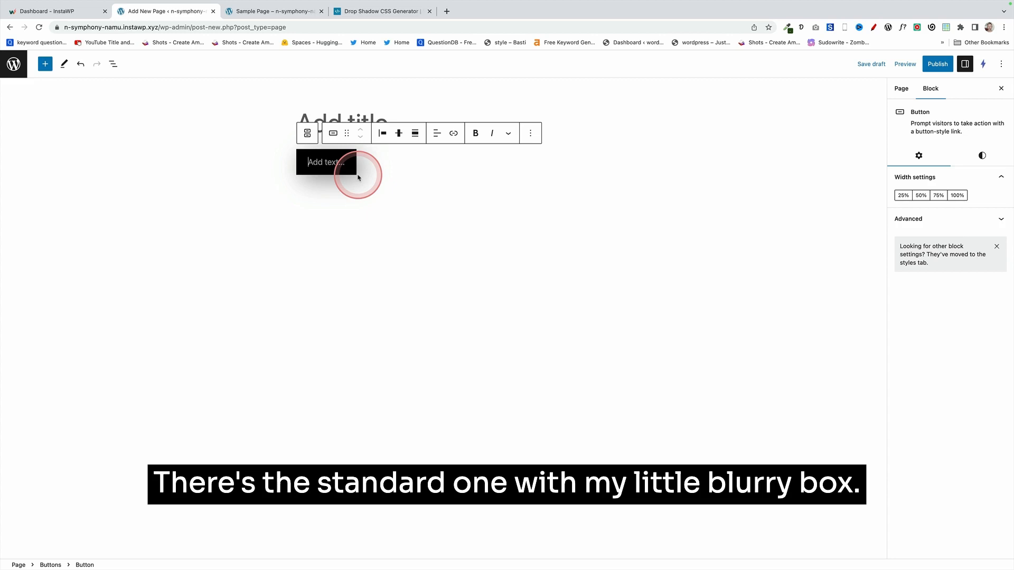
Step: Switch the button to the Outline style showing its hard shadow
left_click(981, 155)
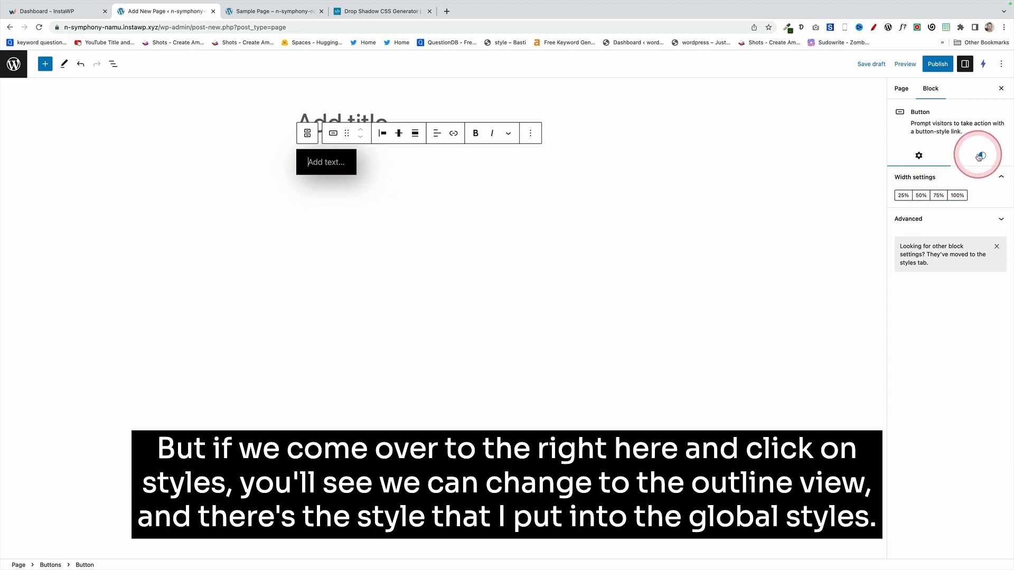
left_click(982, 155)
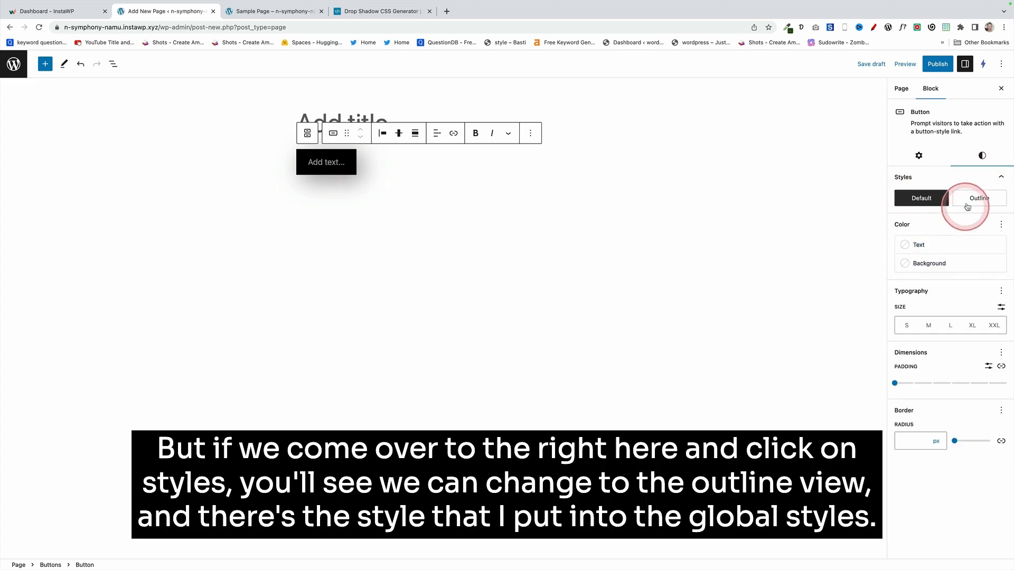
left_click(979, 198)
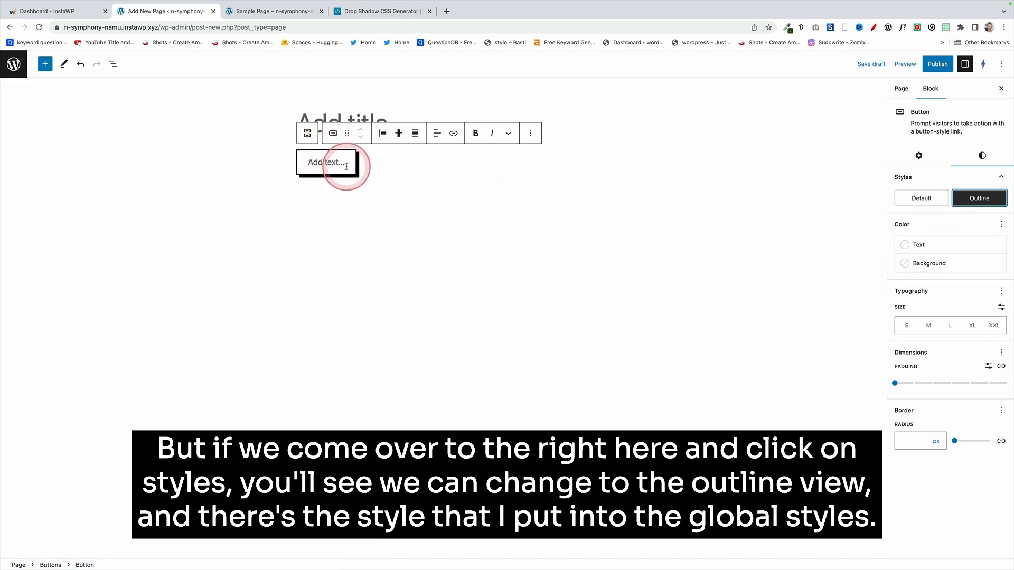
type("/image")
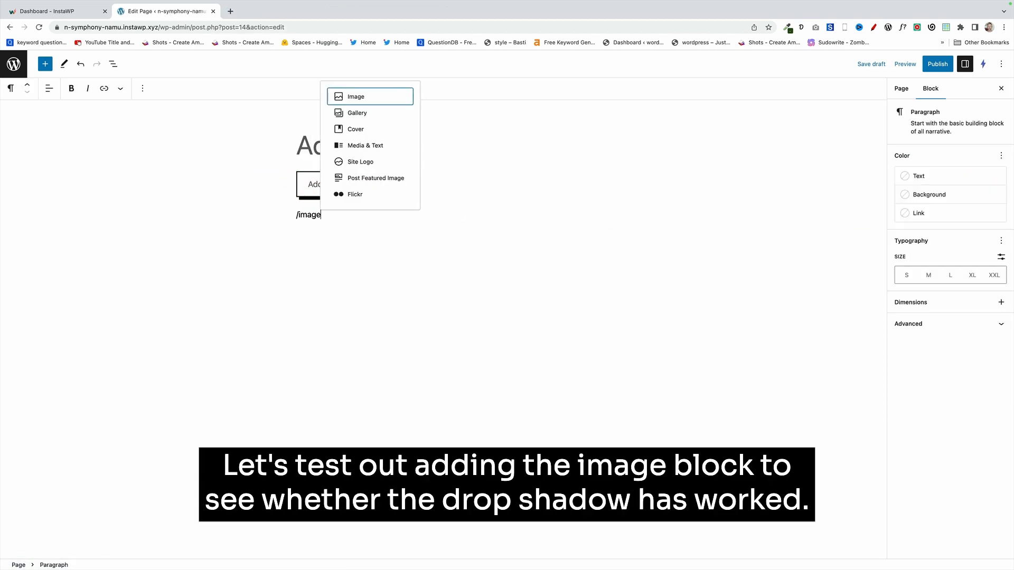
Step: Insert an Image block below the button and check its drop shadow
left_click(370, 96)
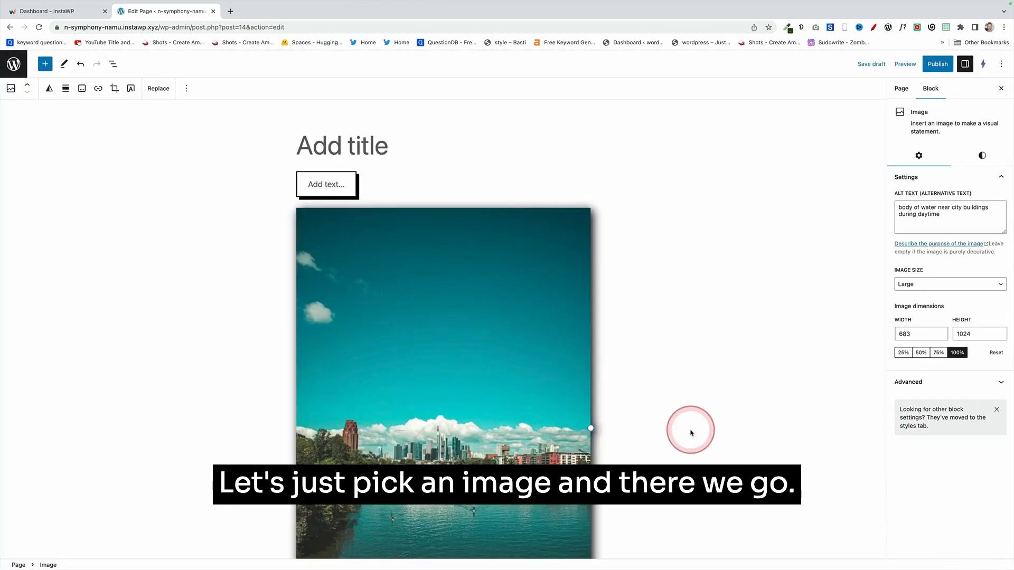
scroll("down", 3)
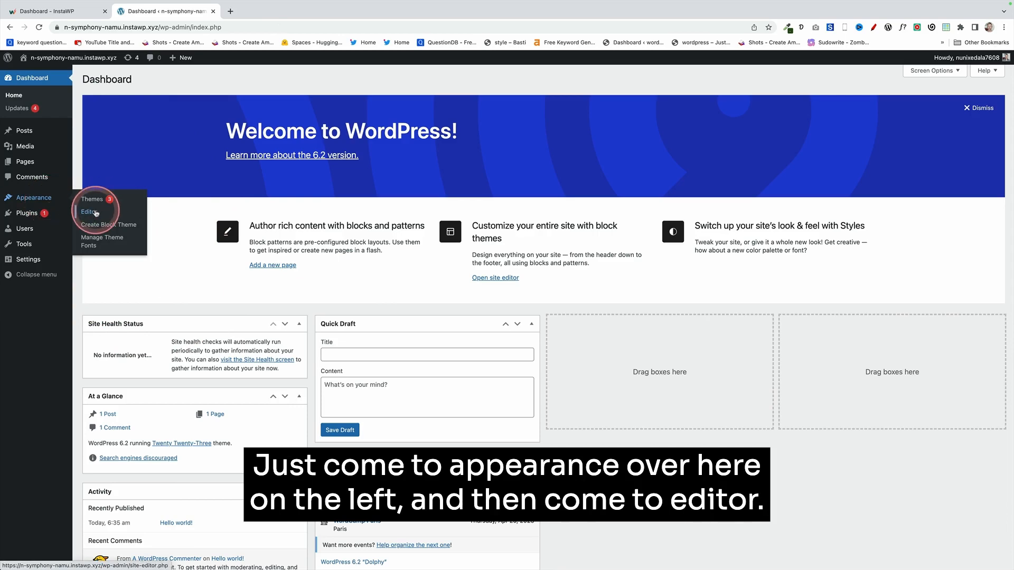
Step: Reopen the Style Book from global styles and select the Headings example showing Dela Gothic One
left_click(88, 211)
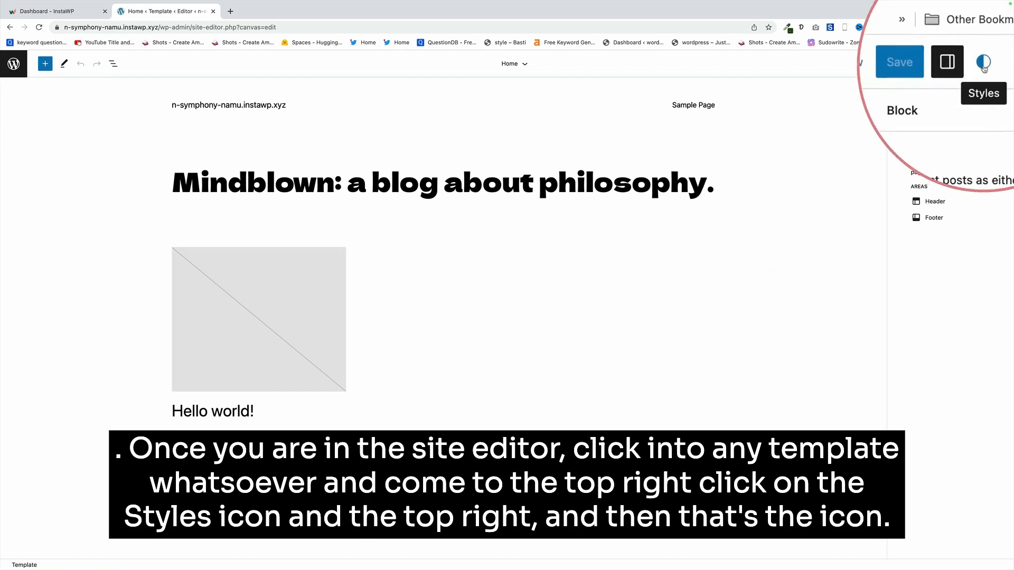
left_click(986, 62)
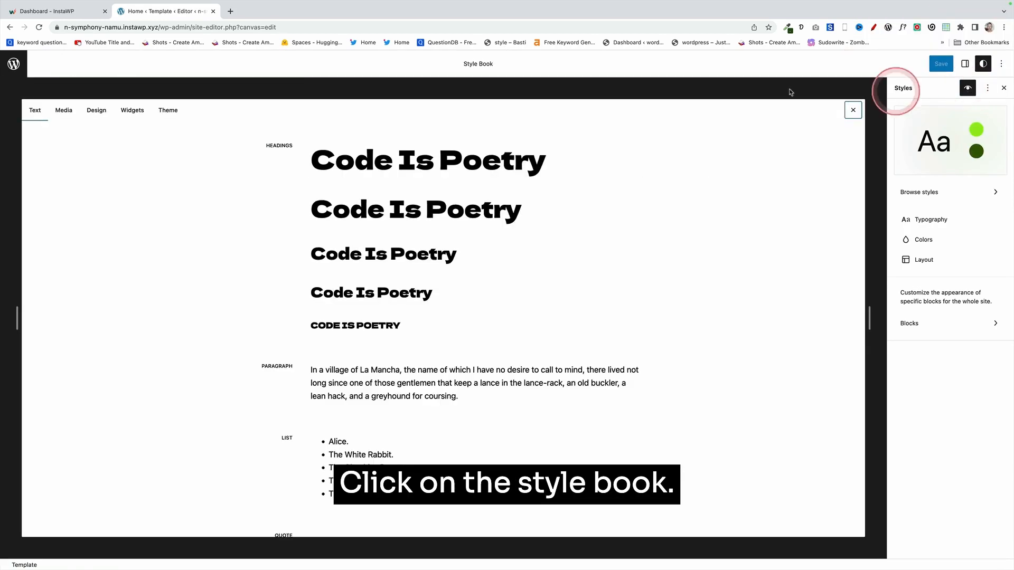
scroll("down", 3)
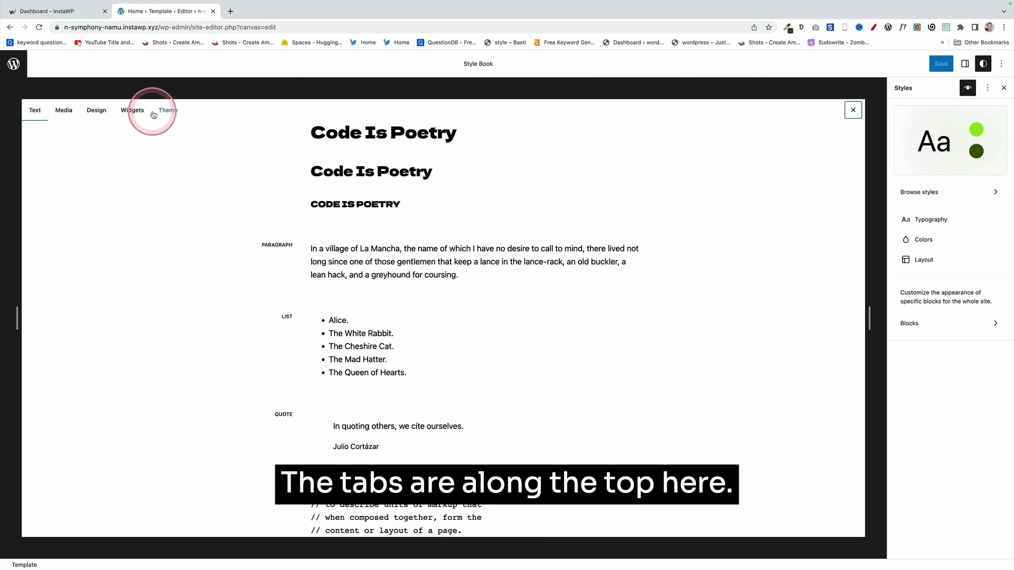
left_click(97, 111)
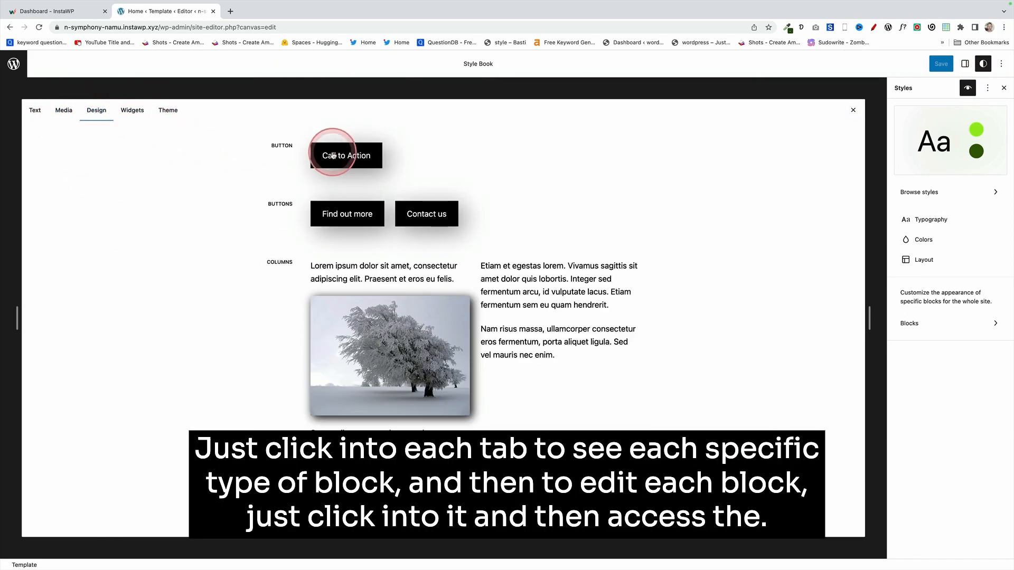
left_click(347, 155)
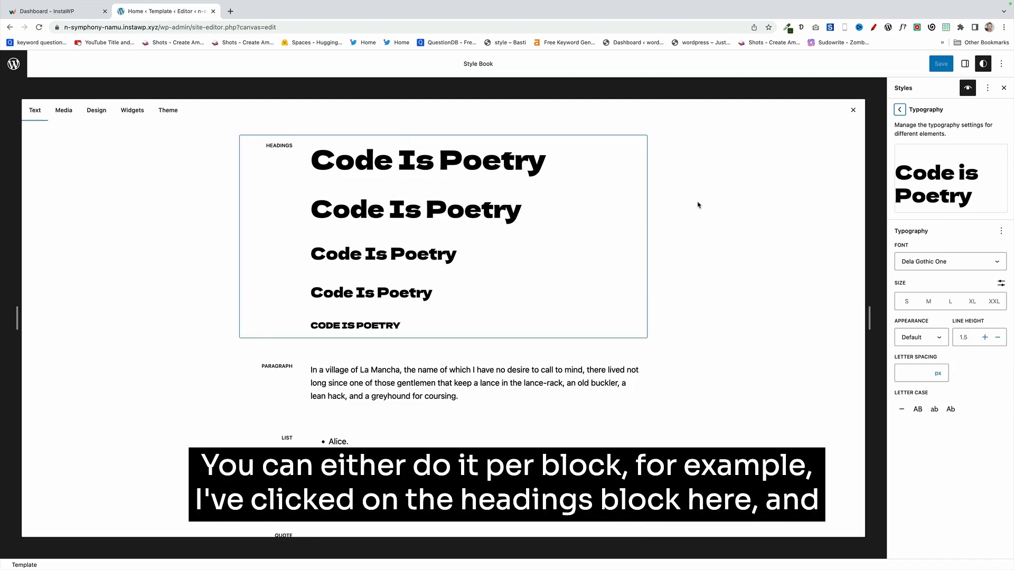
Step: Reset the headings' font family to the default via the Typography options menu
left_click(425, 167)
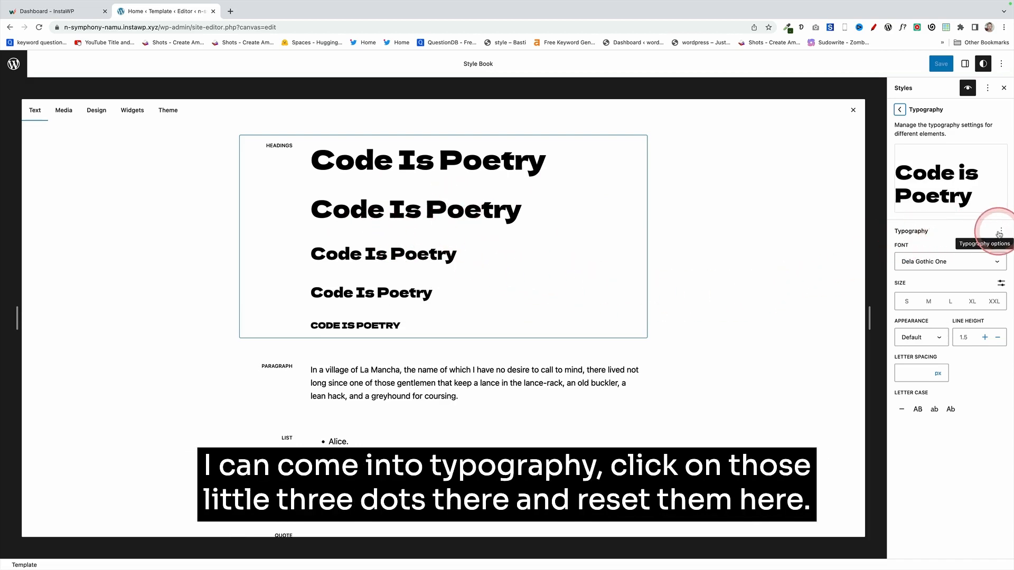
left_click(1001, 231)
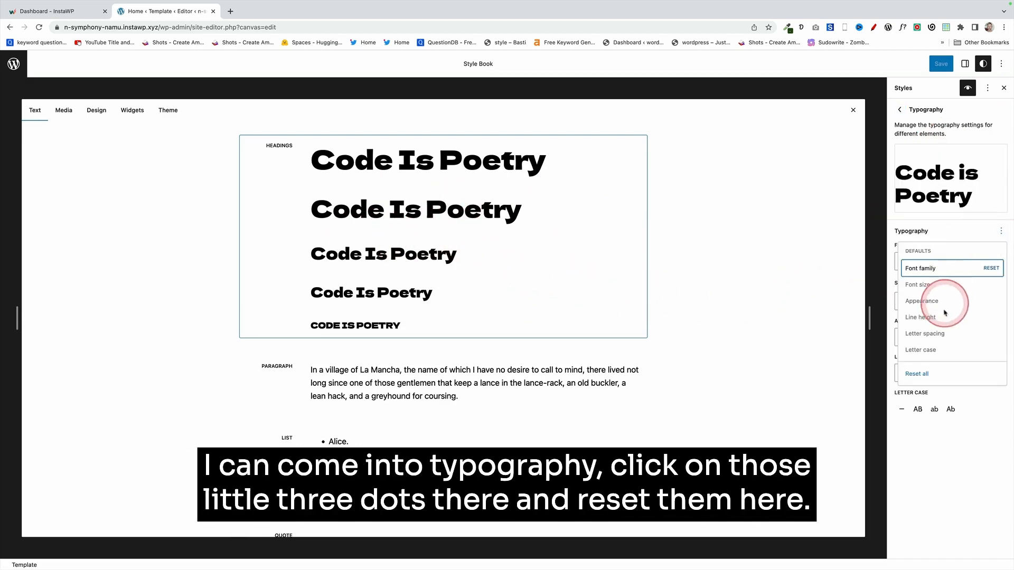
left_click(916, 374)
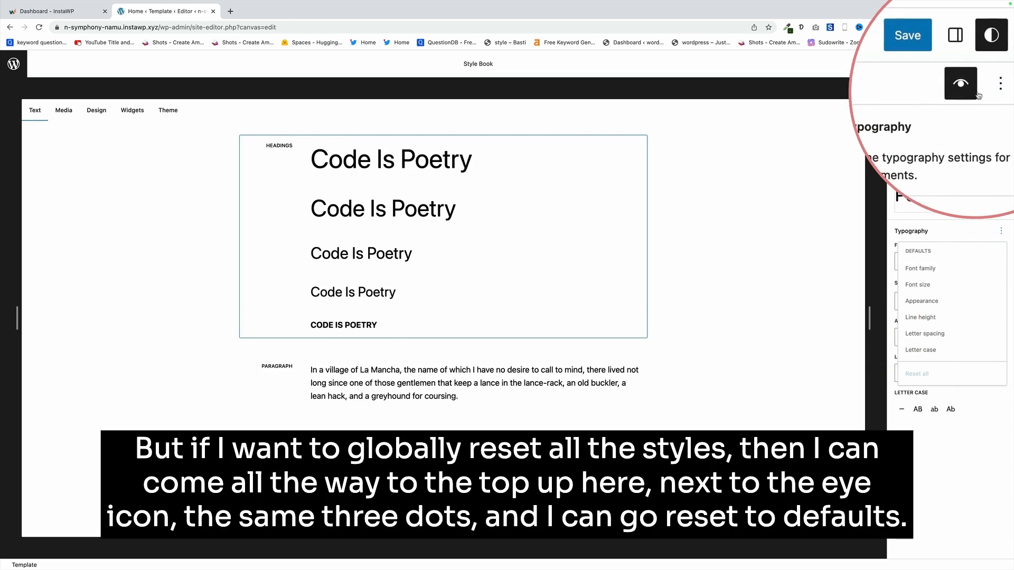
Step: Reset all global styles to defaults and confirm buttons are back to bright green
left_click(984, 83)
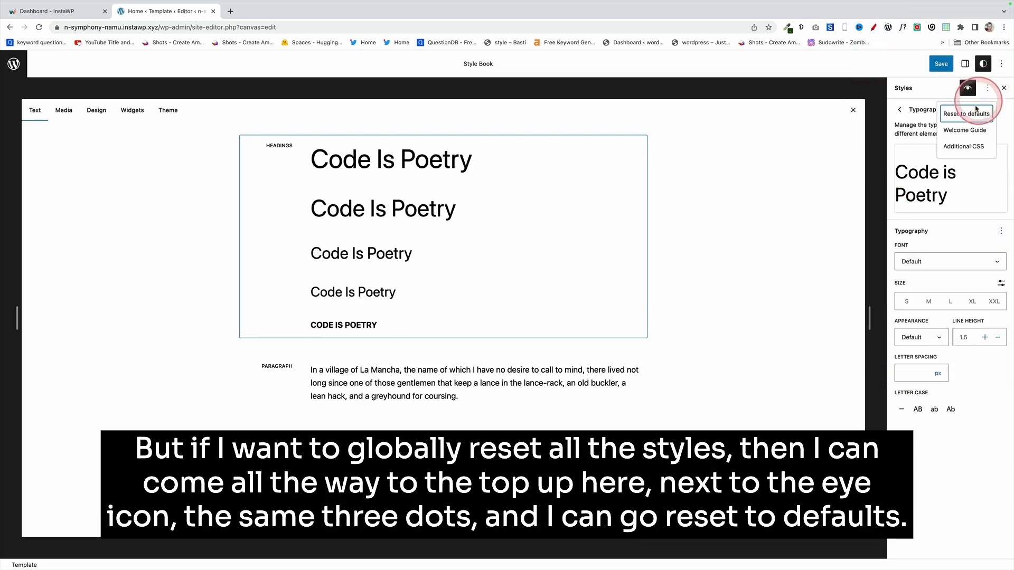
left_click(964, 114)
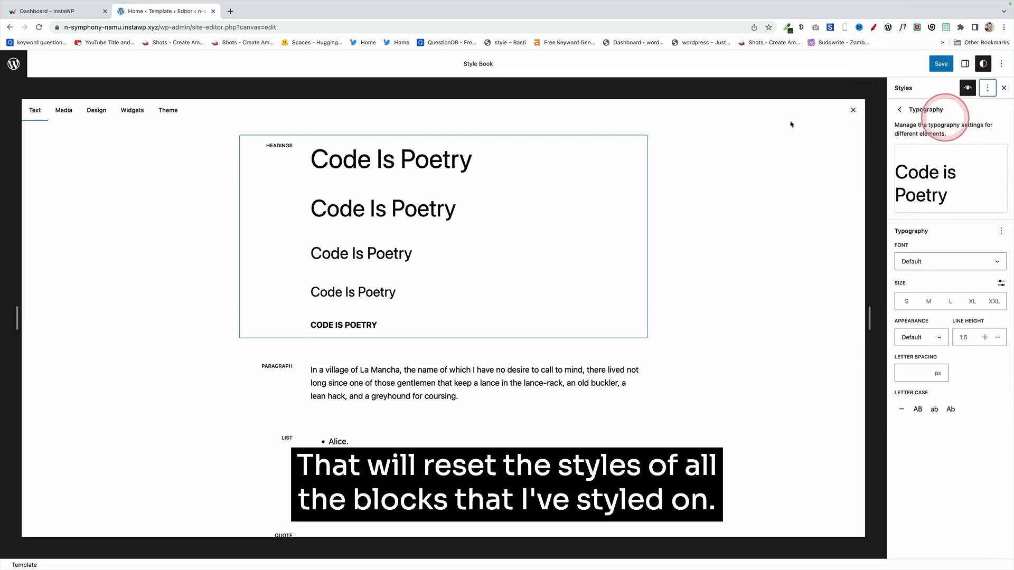
left_click(96, 110)
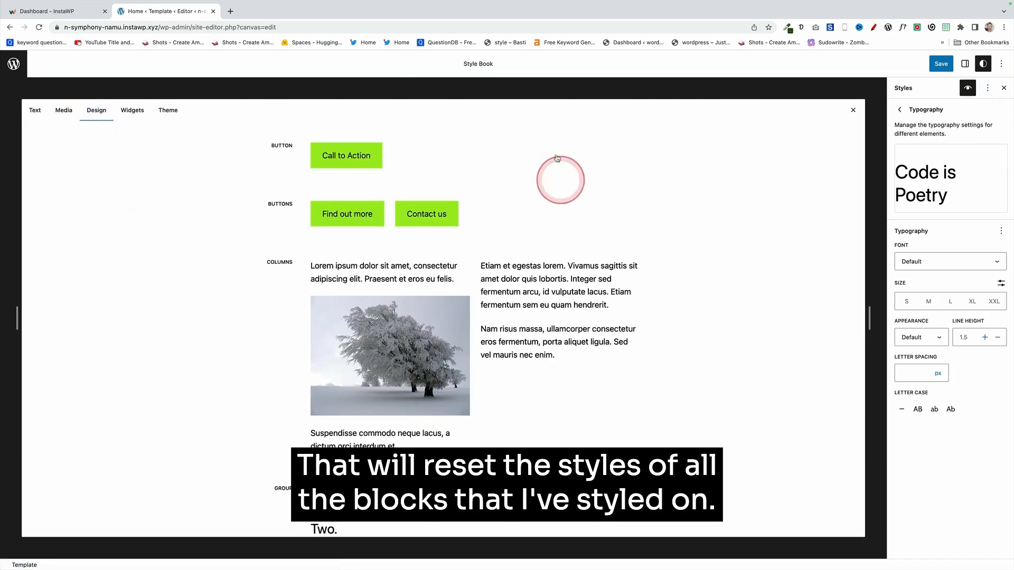